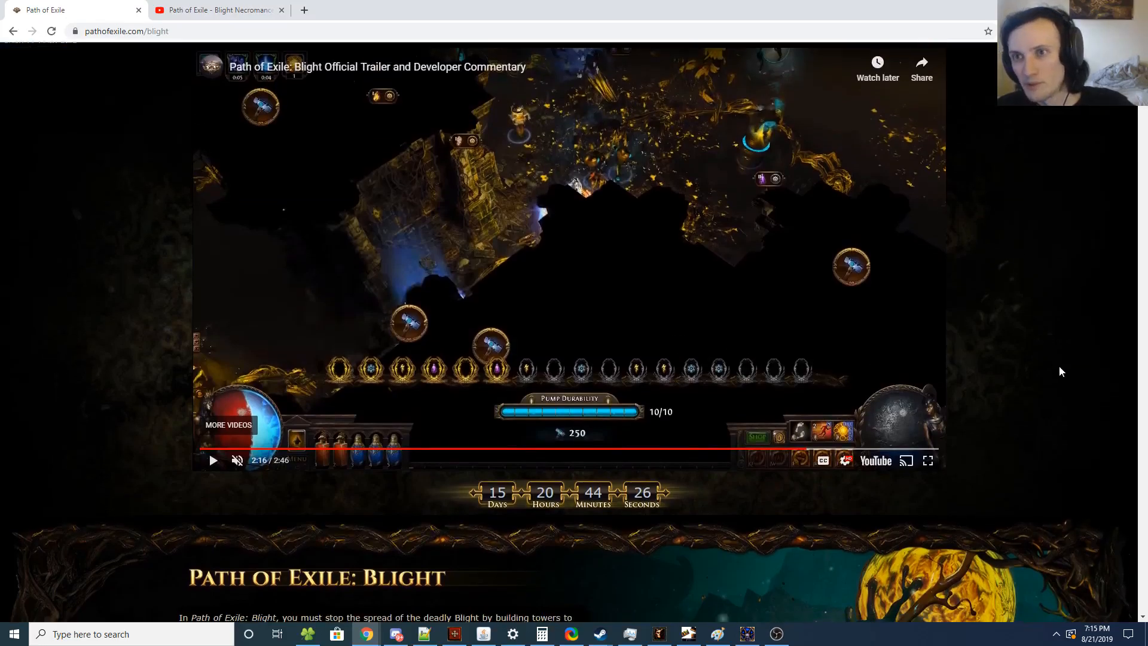
# - Scroll the Blight page past The Spreading Blight, Build Your Defense and enchant sections to The Necromancer Archetype
pyautogui.scroll(-3)
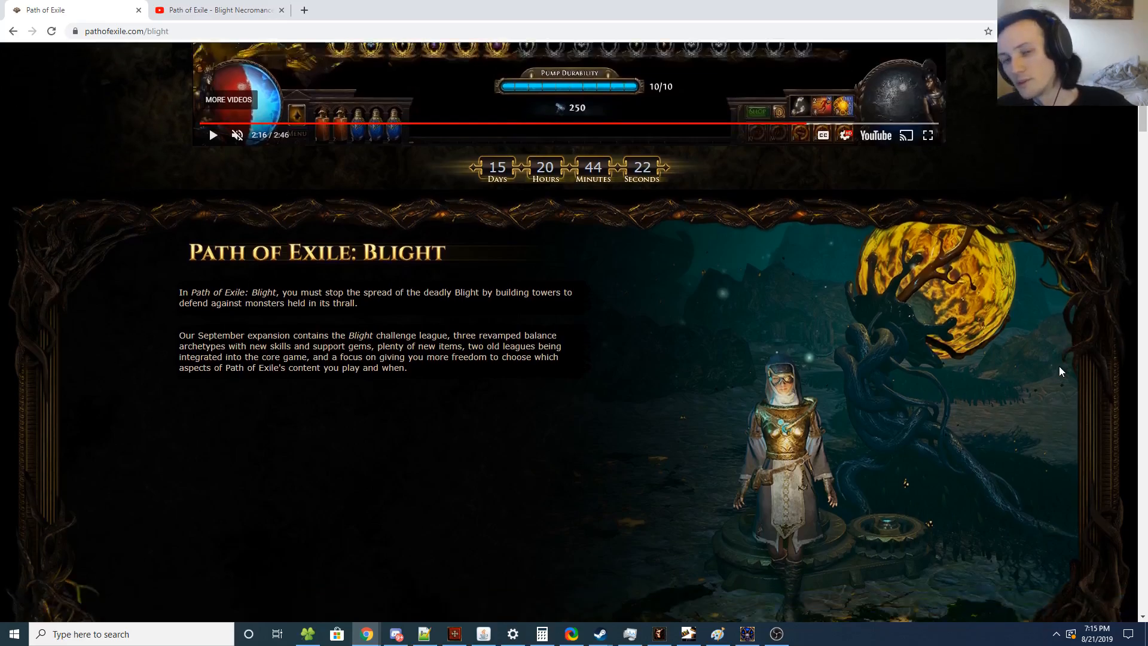
pyautogui.scroll(-3)
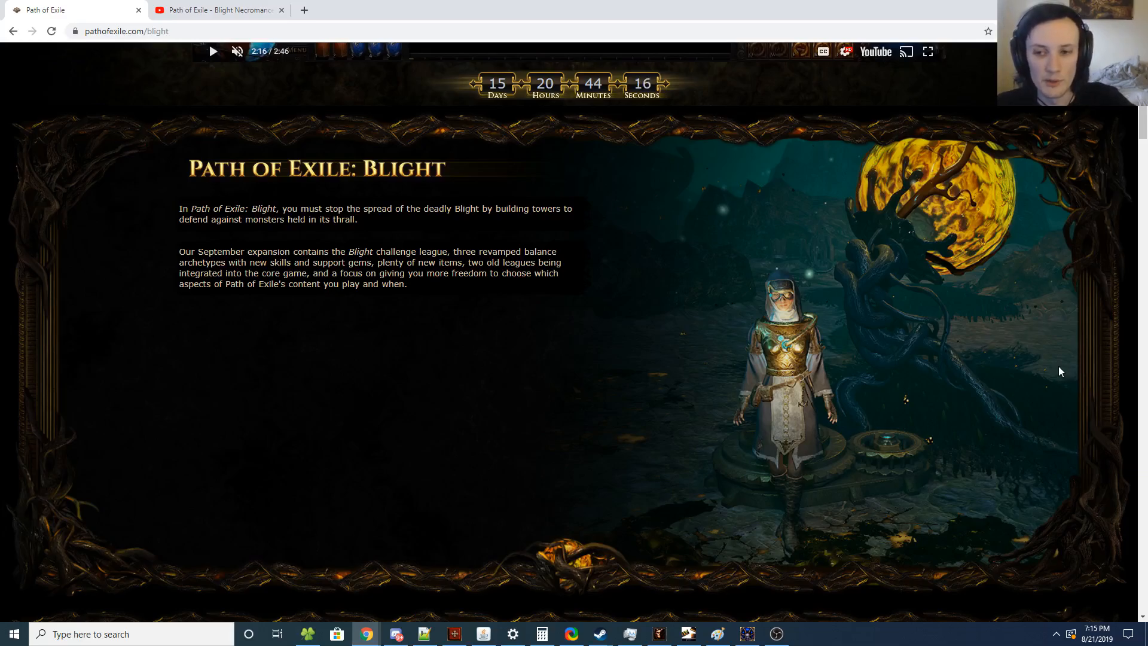
pyautogui.moveTo(891, 360)
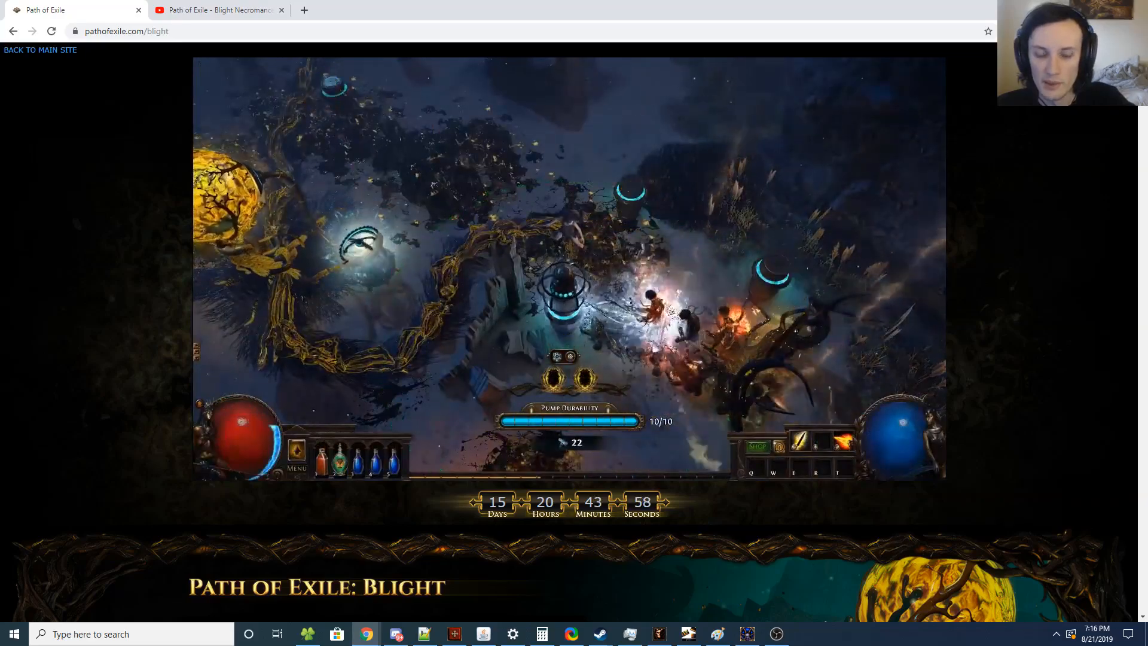
pyautogui.scroll(-3)
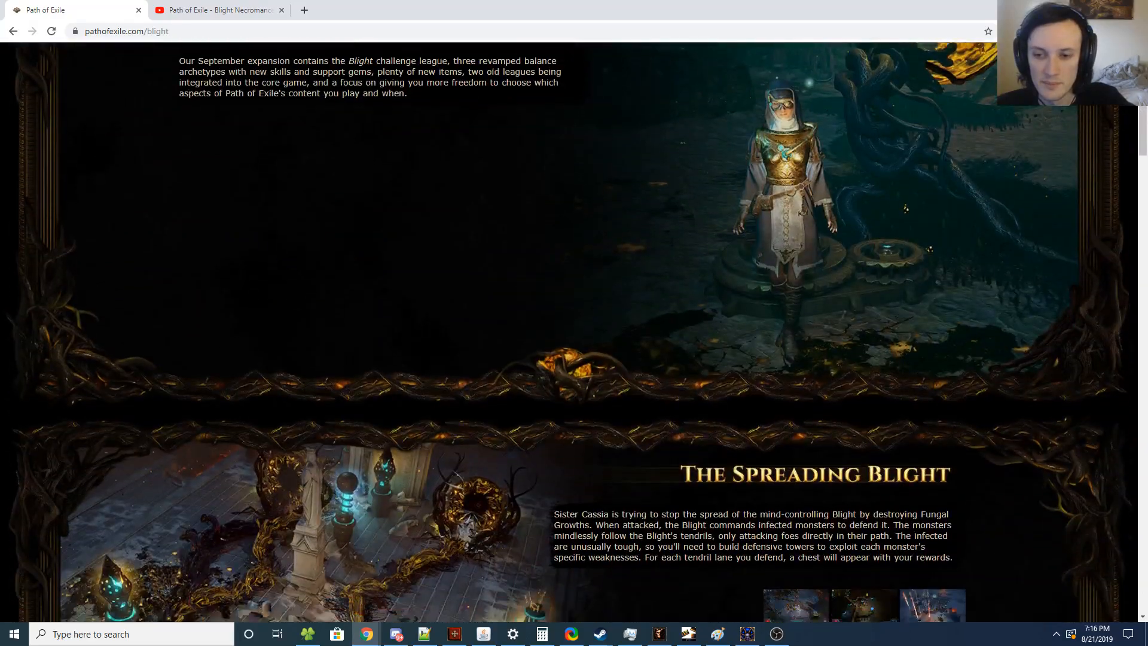
pyautogui.scroll(-3)
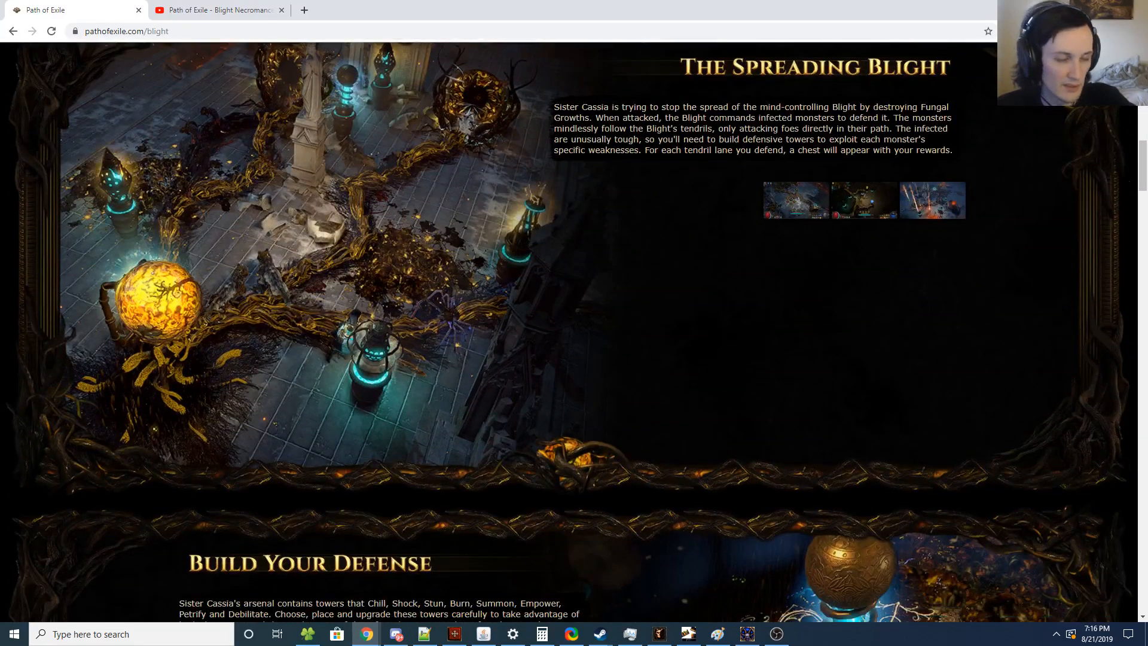
pyautogui.scroll(-3)
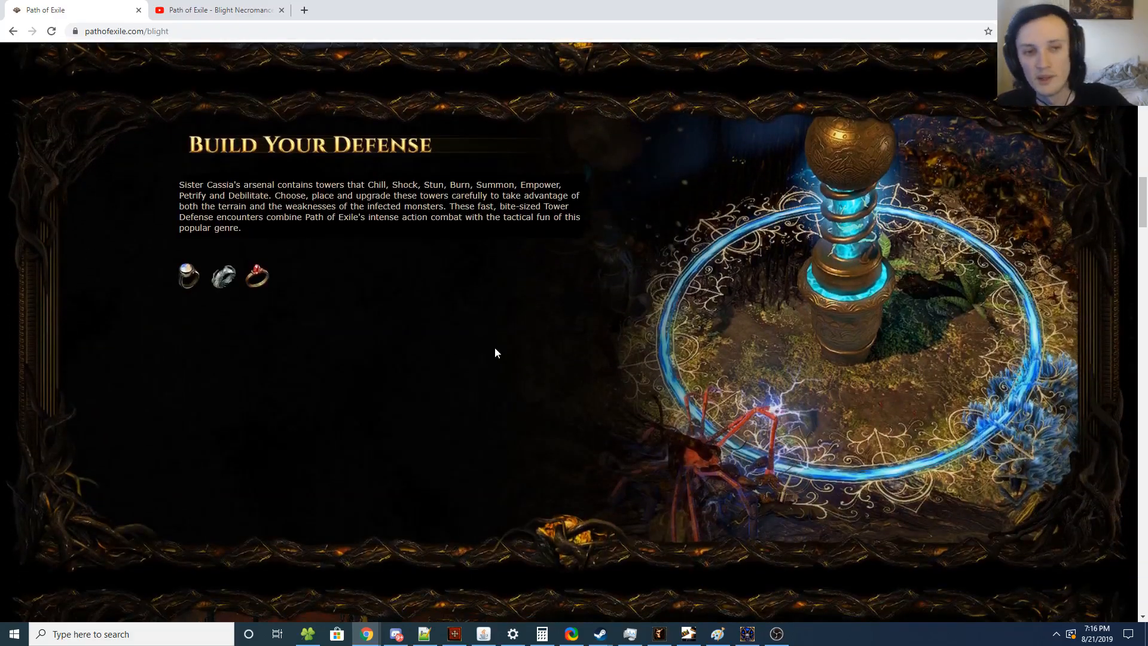
pyautogui.scroll(-3)
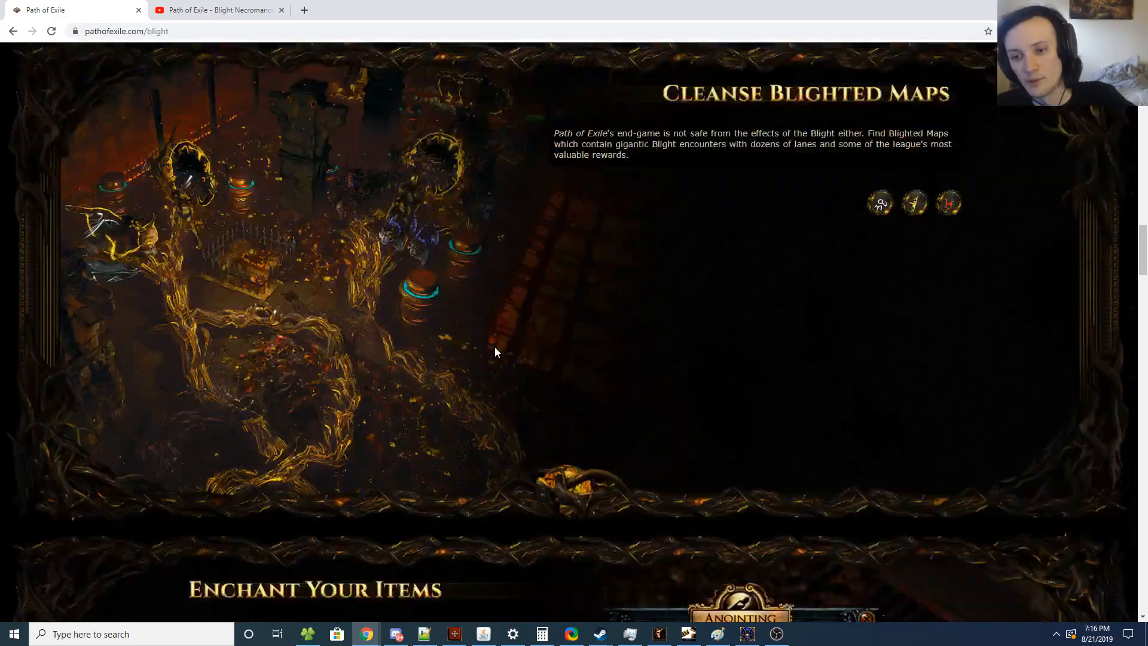
pyautogui.scroll(-3)
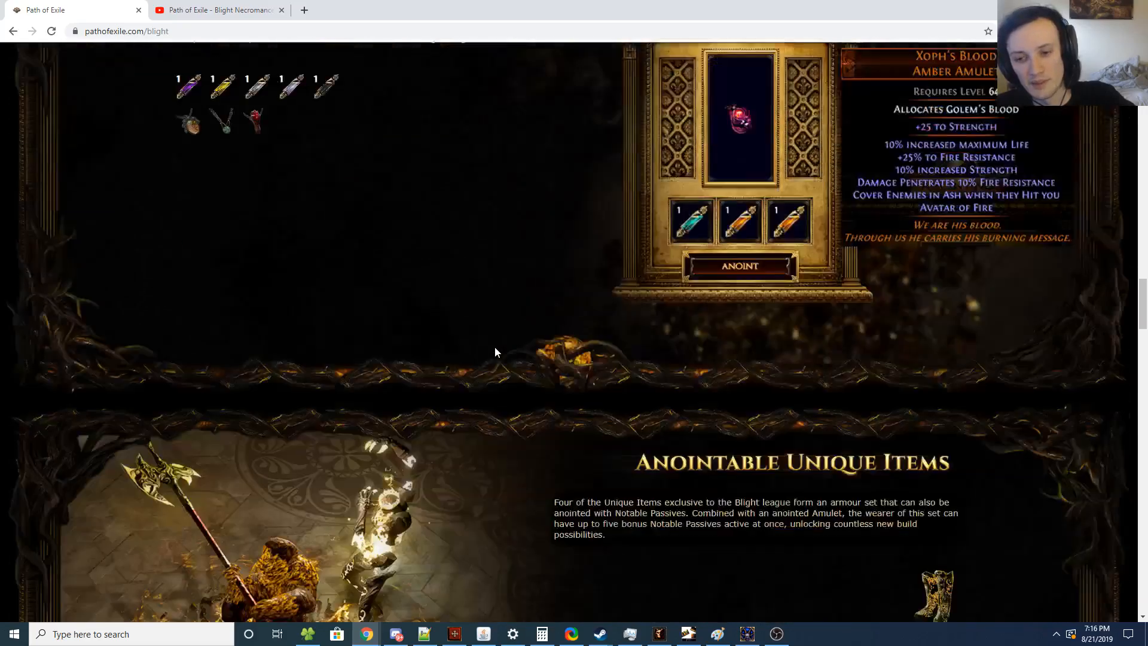
pyautogui.scroll(-3)
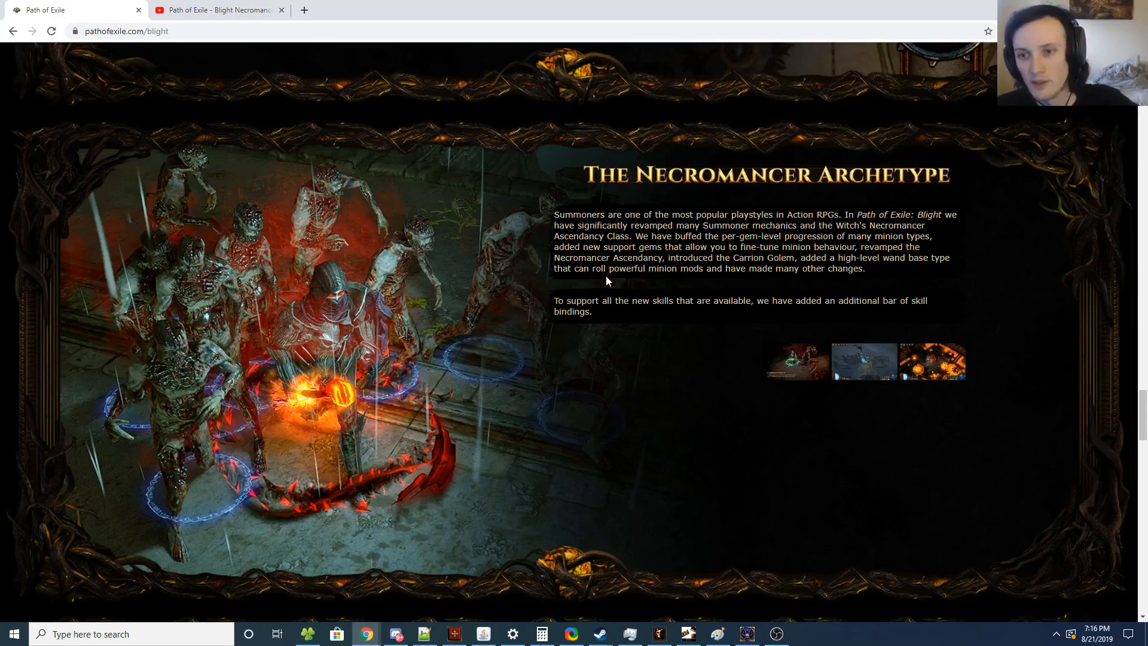
# - Highlight the sentence about an additional bar of skill bindings, then scroll toward Powerful New Items
pyautogui.moveTo(554, 300); pyautogui.dragTo(926, 312)
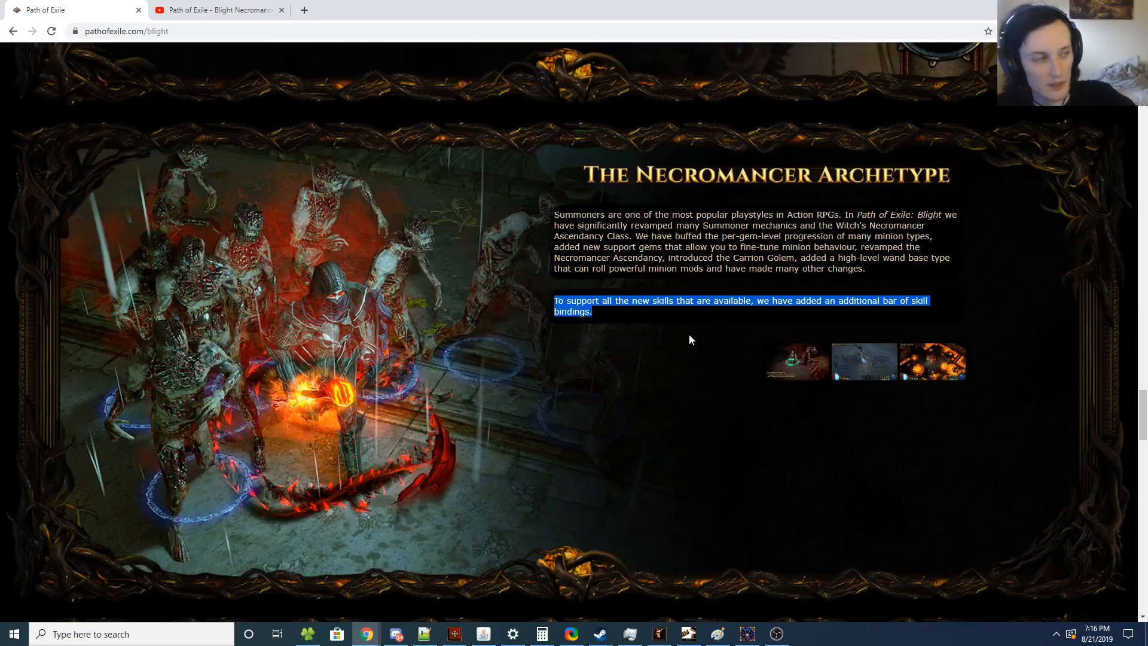
pyautogui.moveTo(466, 309)
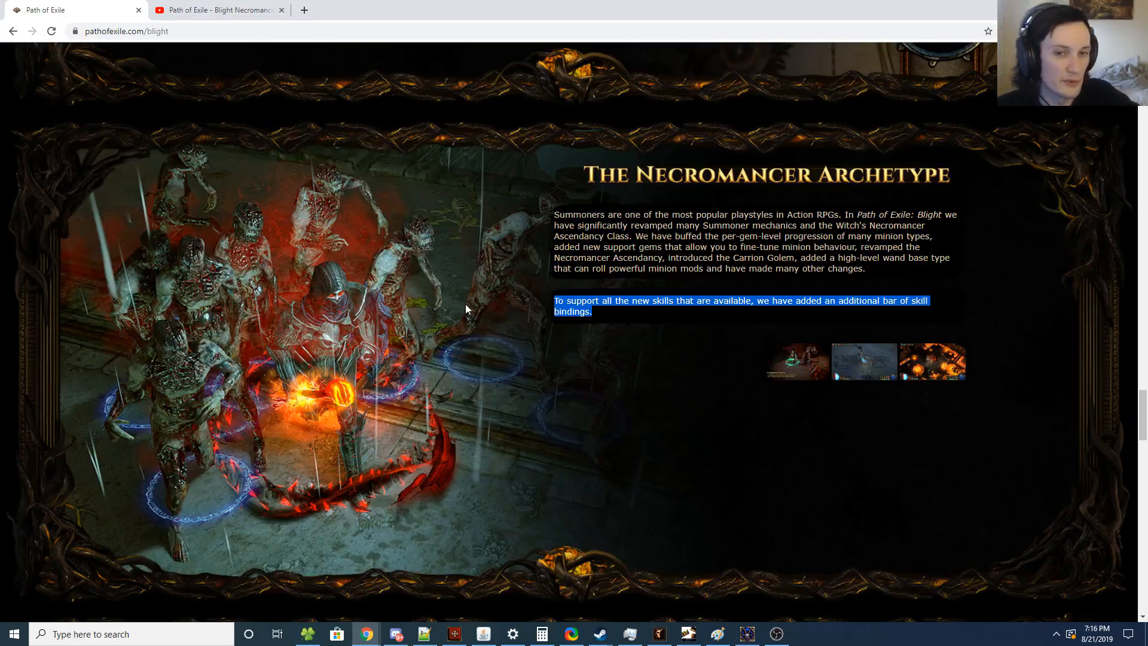
pyautogui.scroll(-3)
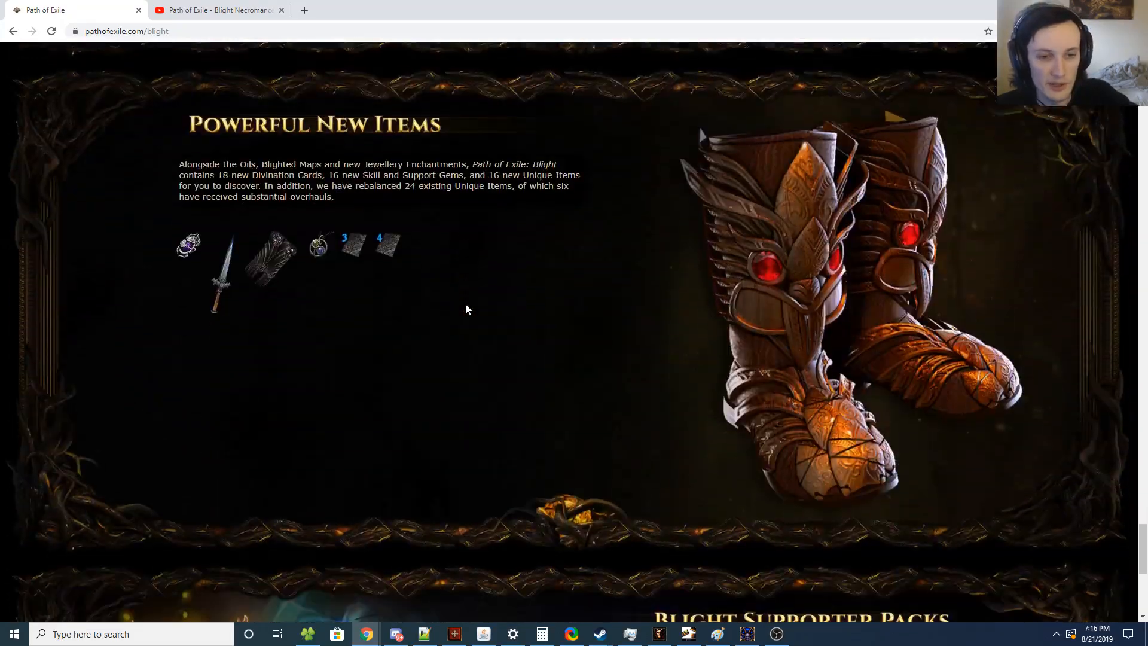
pyautogui.scroll(-3)
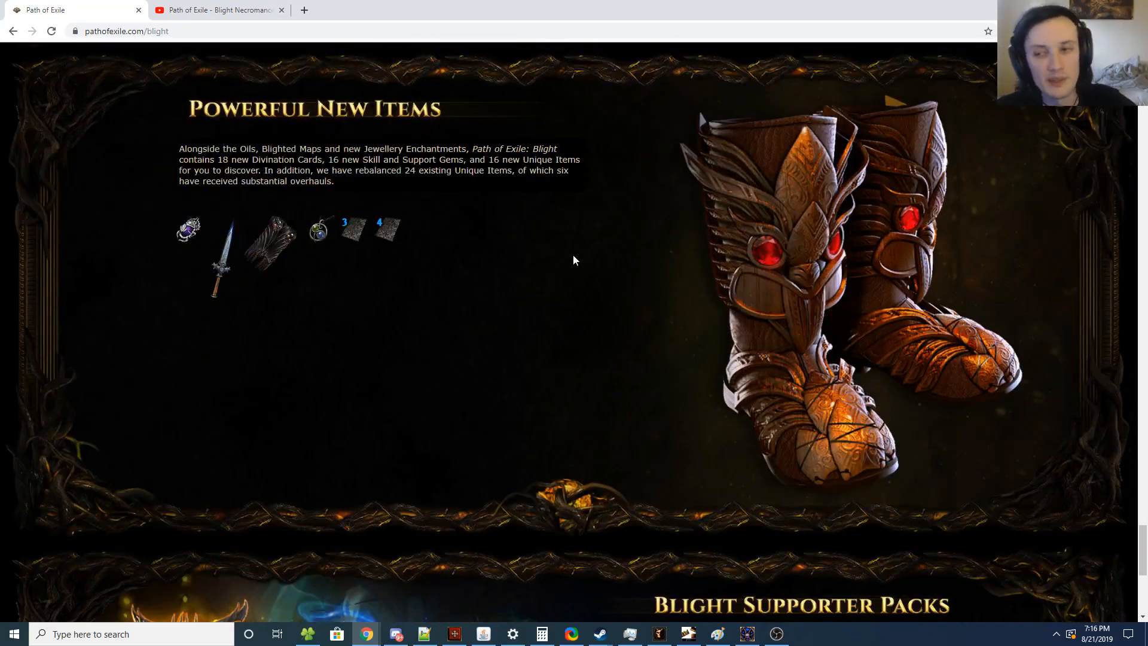
pyautogui.scroll(-3)
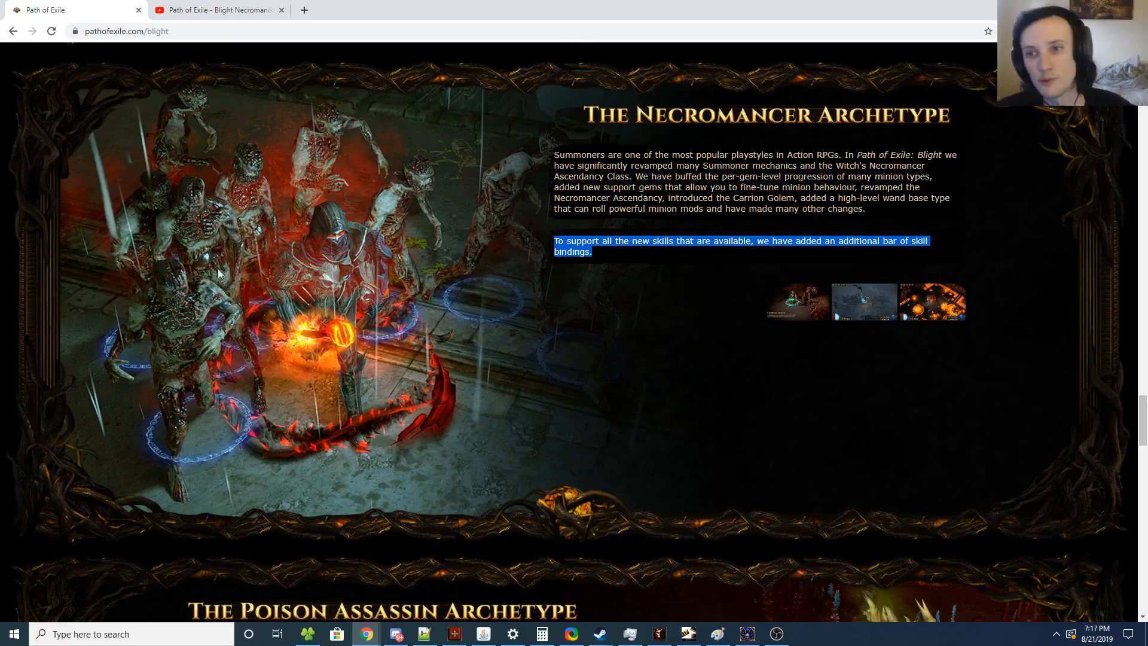
pyautogui.moveTo(331, 274)
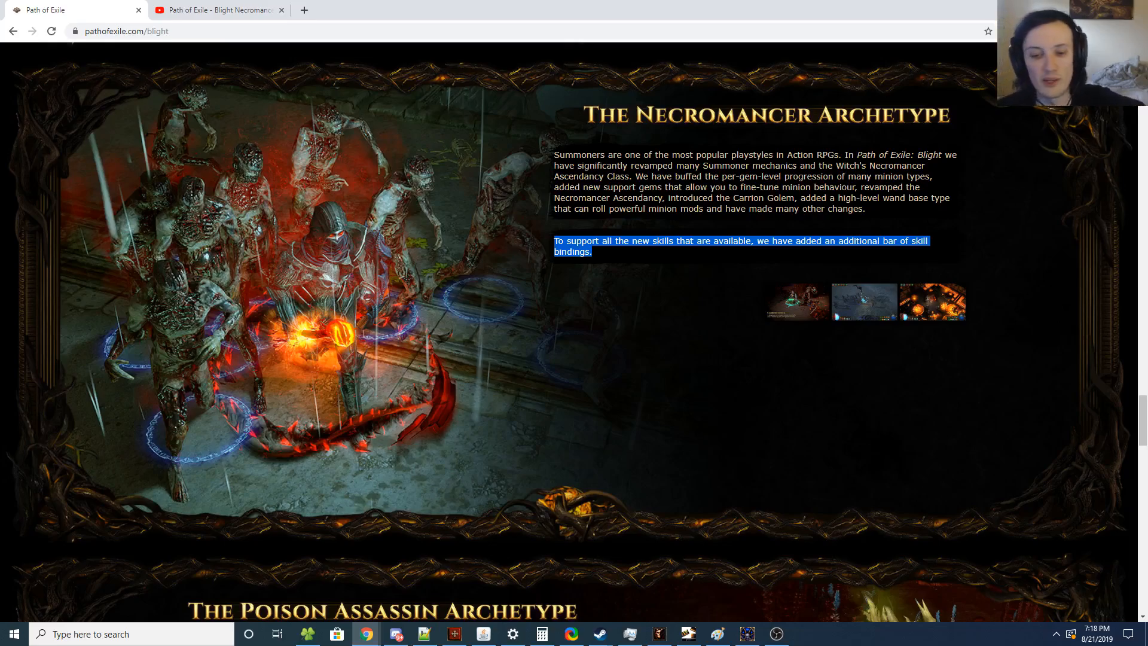
pyautogui.moveTo(624, 65)
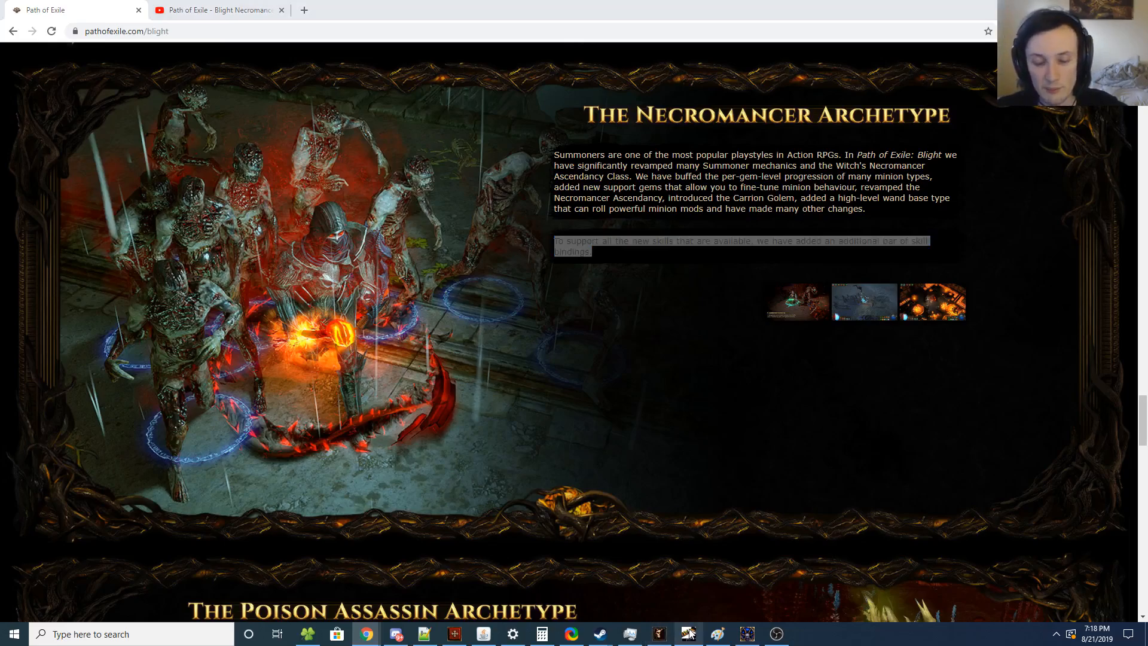
# - Bring Path of Building to the front and maximize its window
pyautogui.click(687, 633)
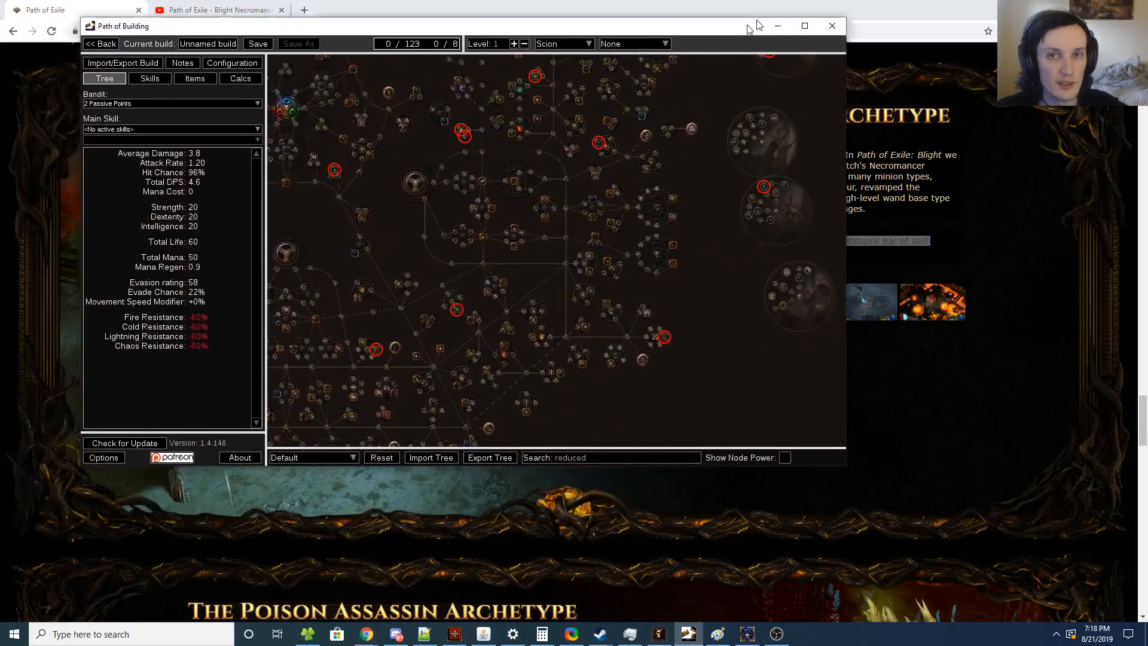
pyautogui.click(803, 26)
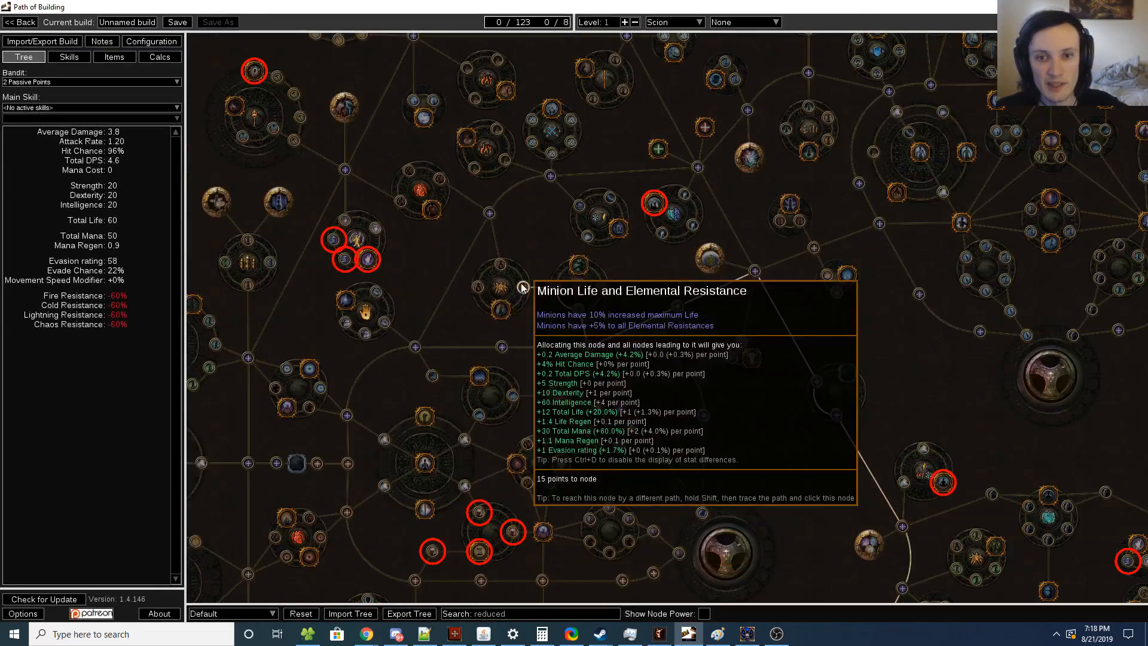
pyautogui.moveTo(500, 309)
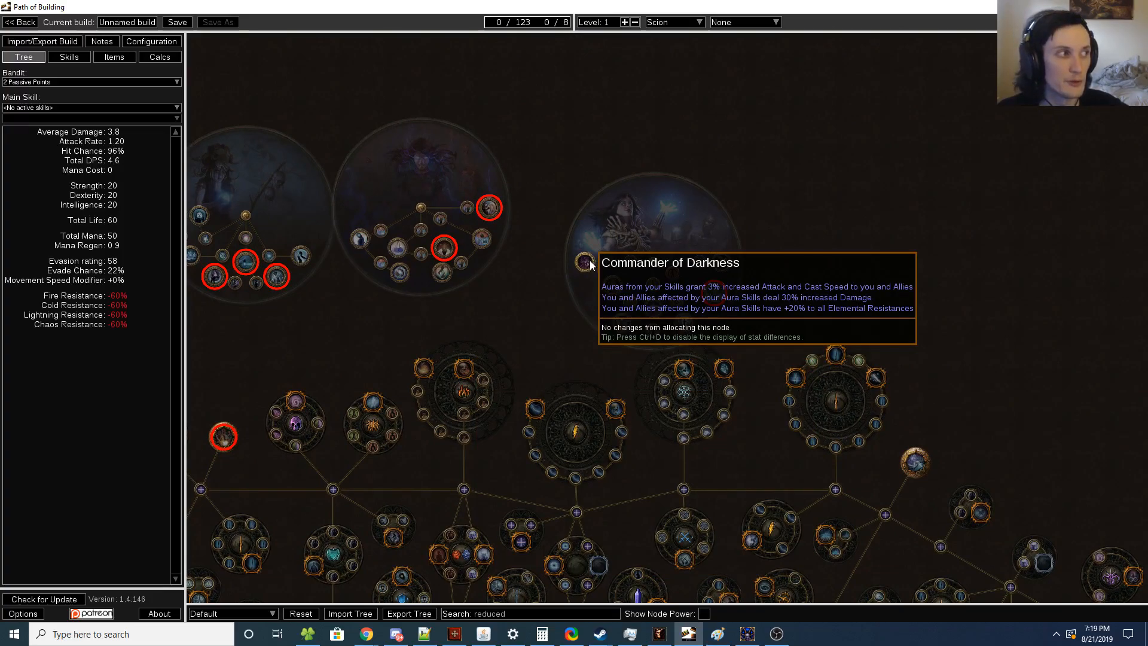
pyautogui.moveTo(284, 225)
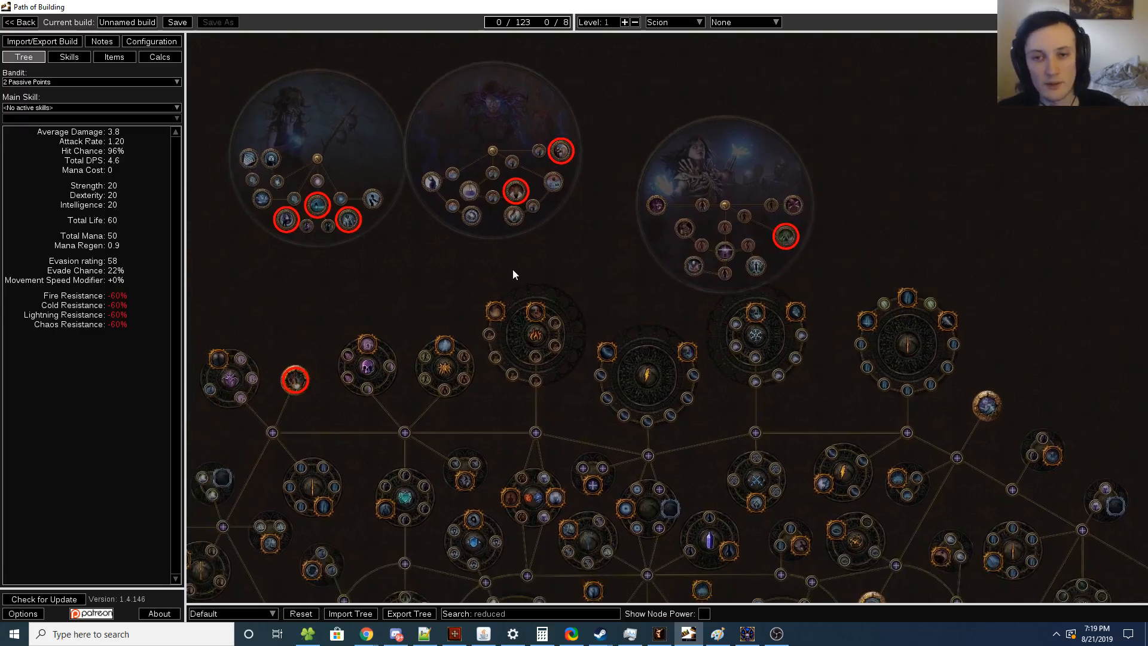
pyautogui.moveTo(654, 206)
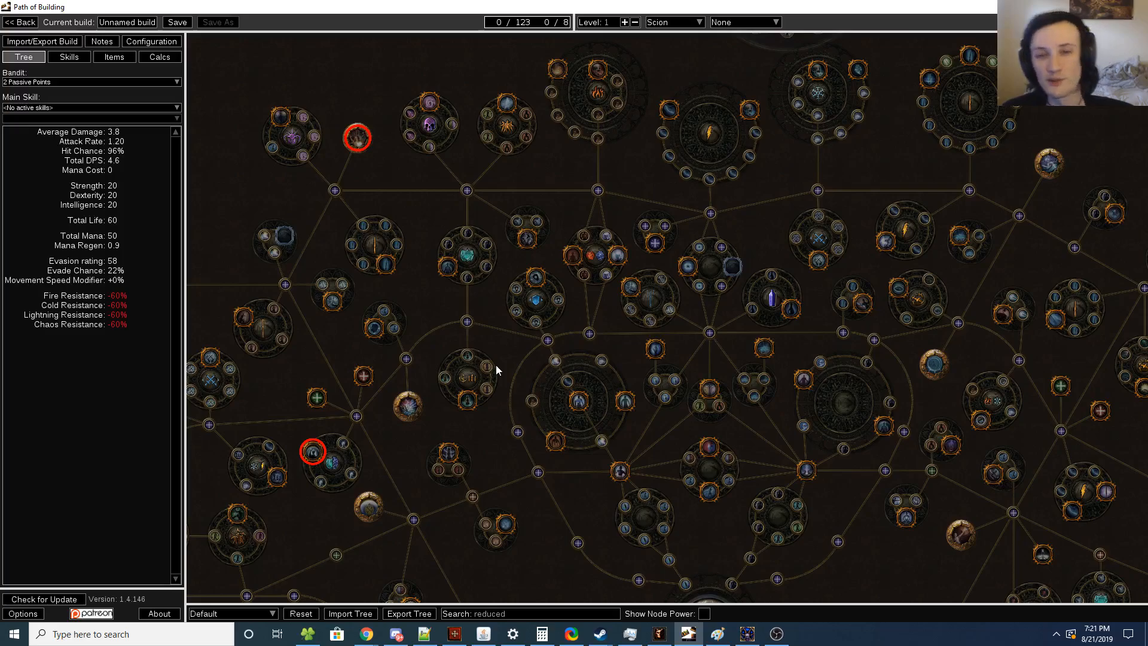
pyautogui.moveTo(469, 322)
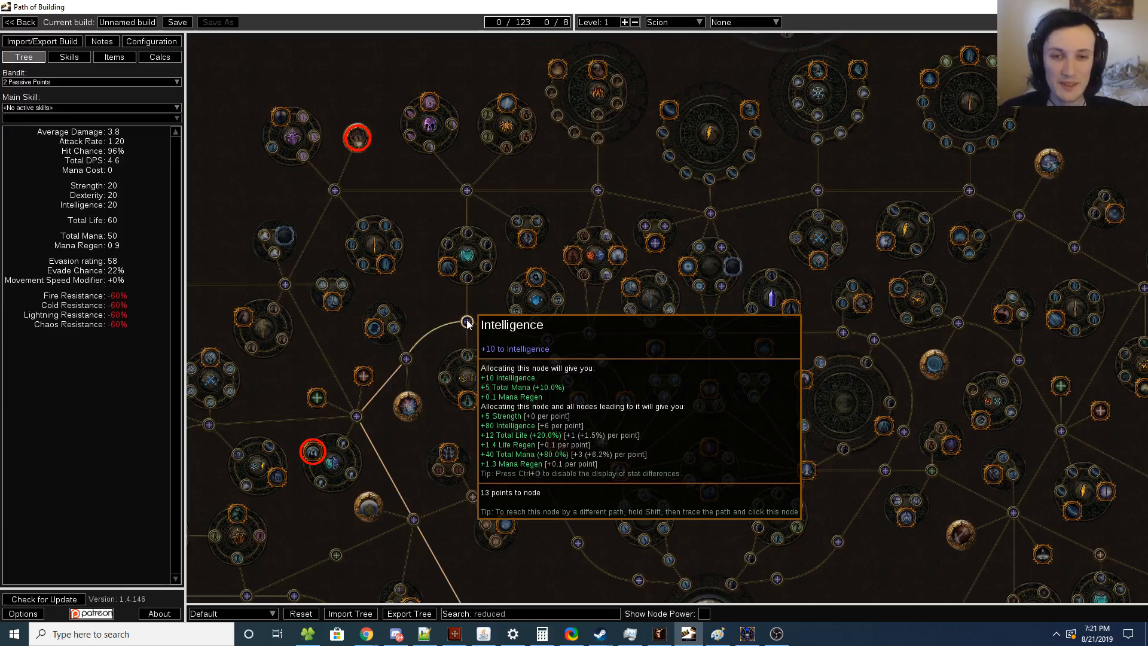
pyautogui.moveTo(620, 316)
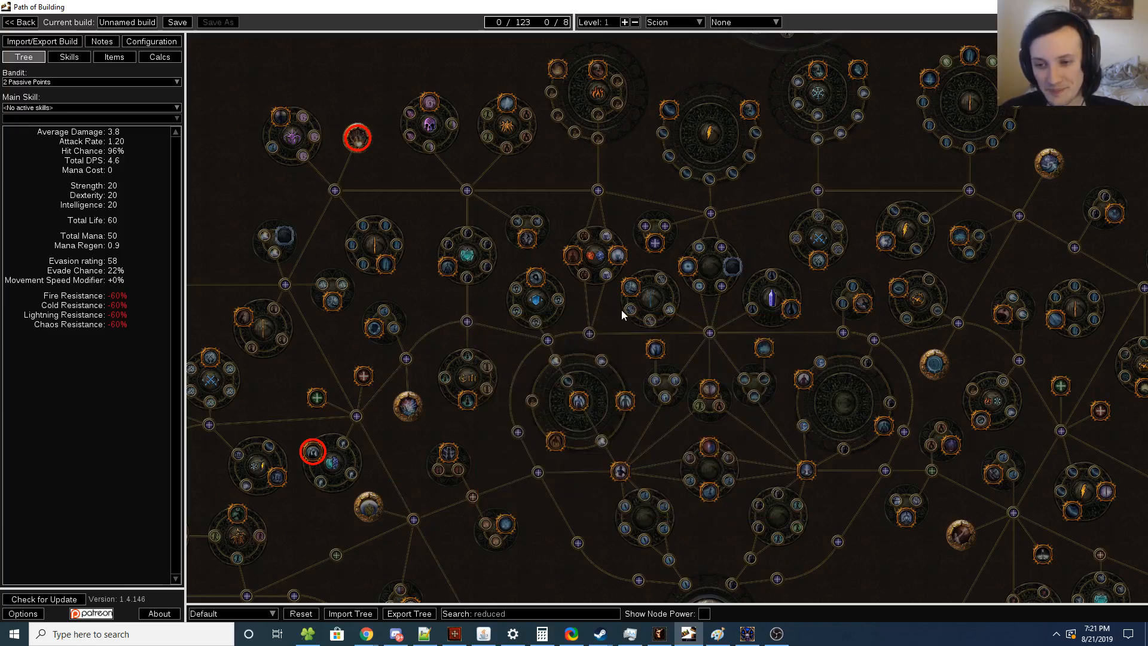
# - Zoom out on the passive tree to see the 'reduced' matches across its upper half
pyautogui.scroll(-3)
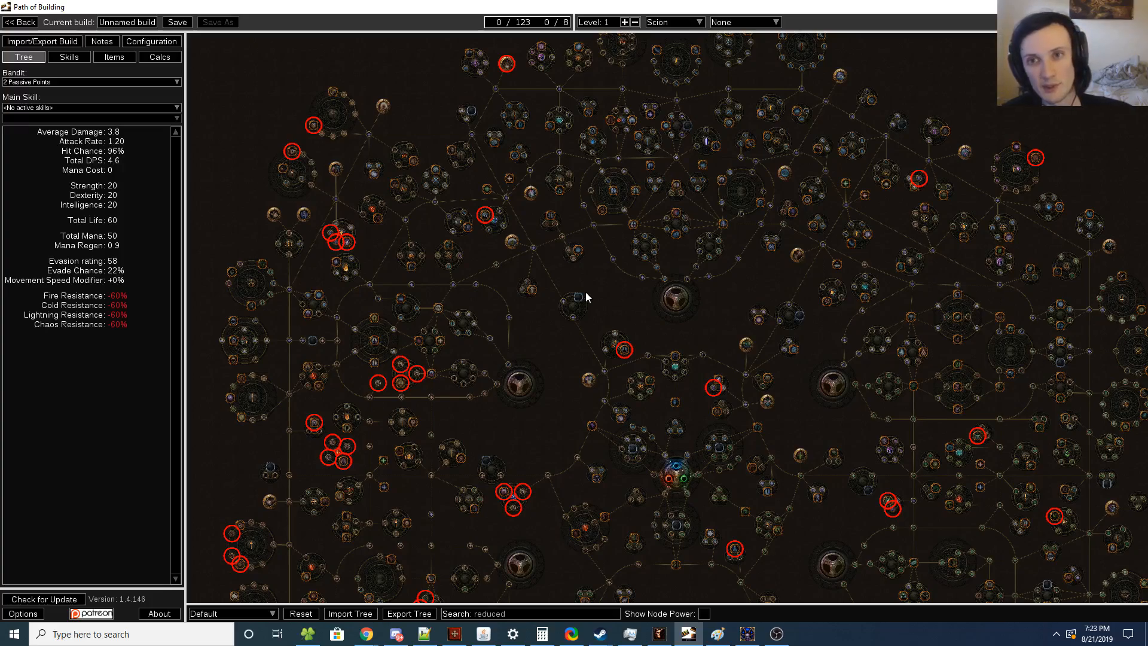
pyautogui.moveTo(584, 244)
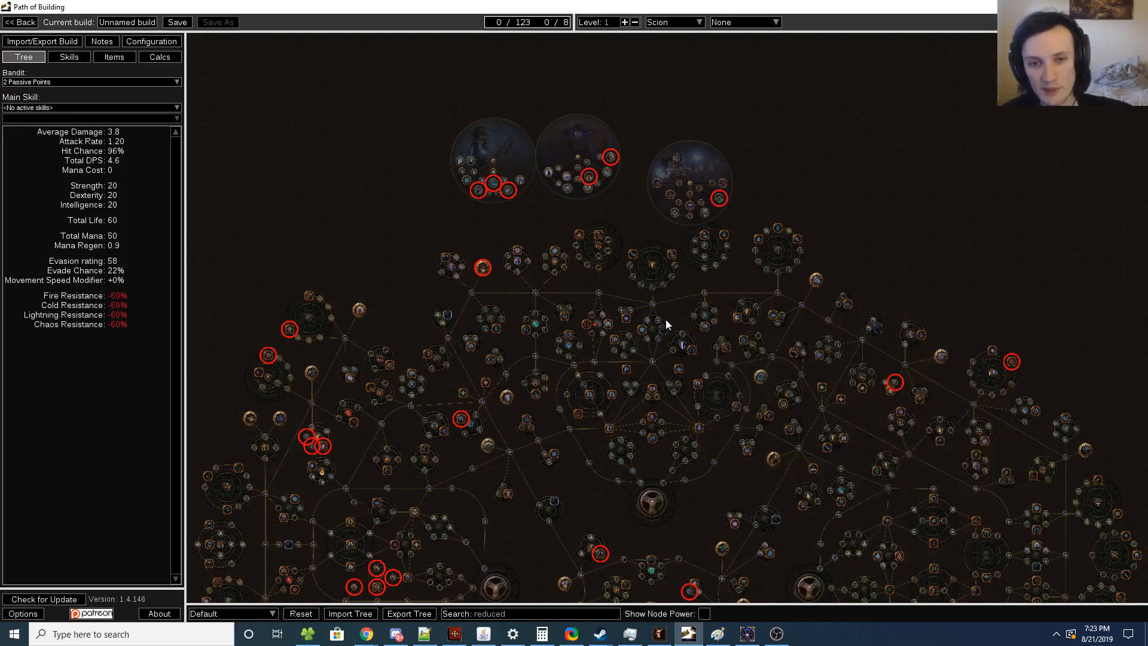
# - Pan the passive tree toward the Death Attunement notable near the top
pyautogui.moveTo(667, 324); pyautogui.dragTo(483, 283)
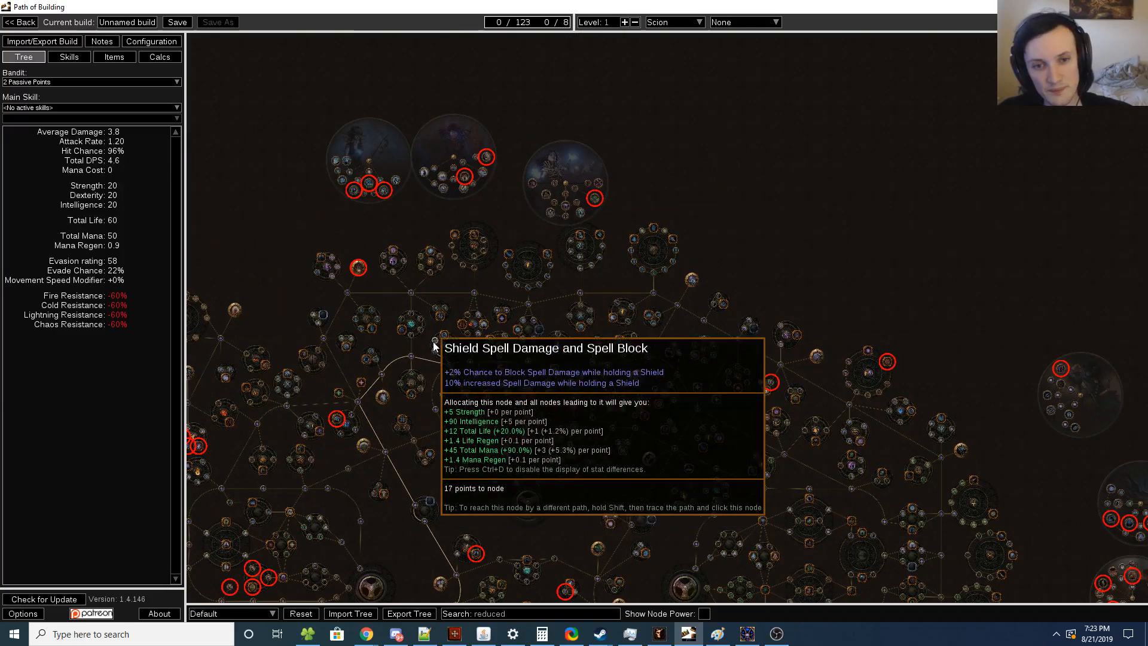
pyautogui.moveTo(482, 244)
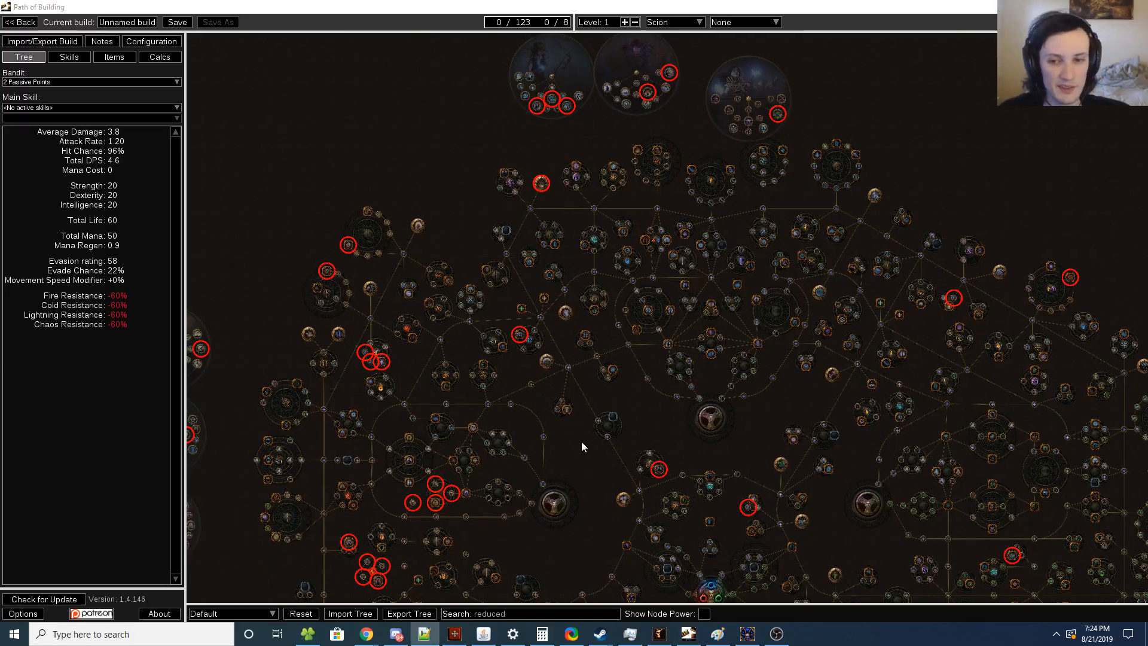
pyautogui.moveTo(661, 460)
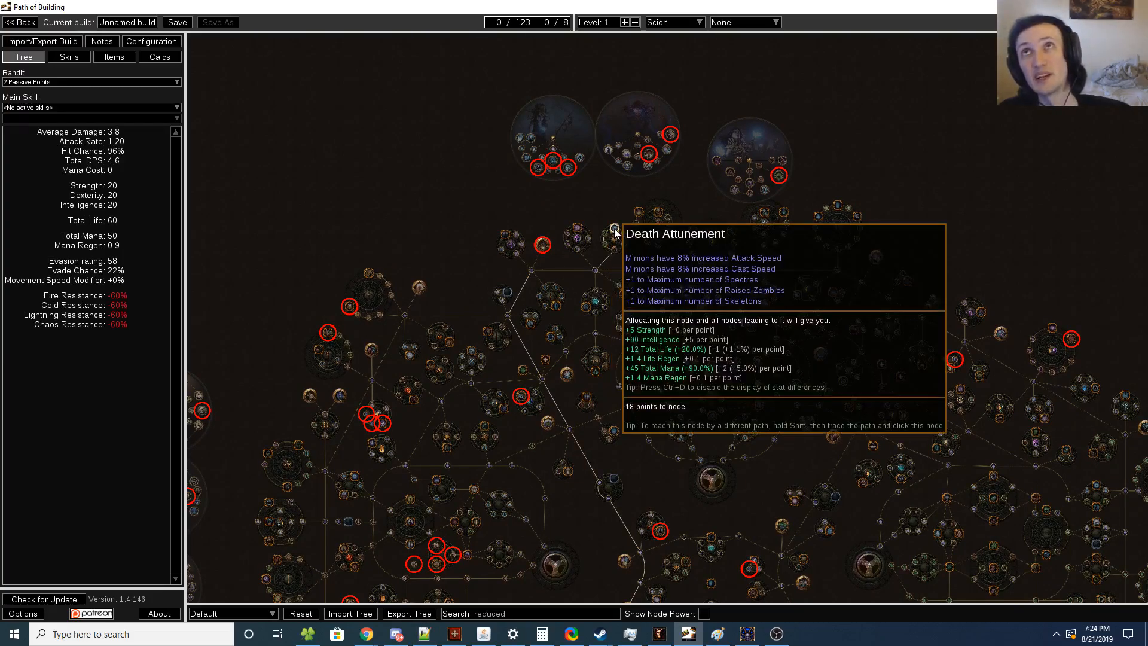
pyautogui.moveTo(602, 242)
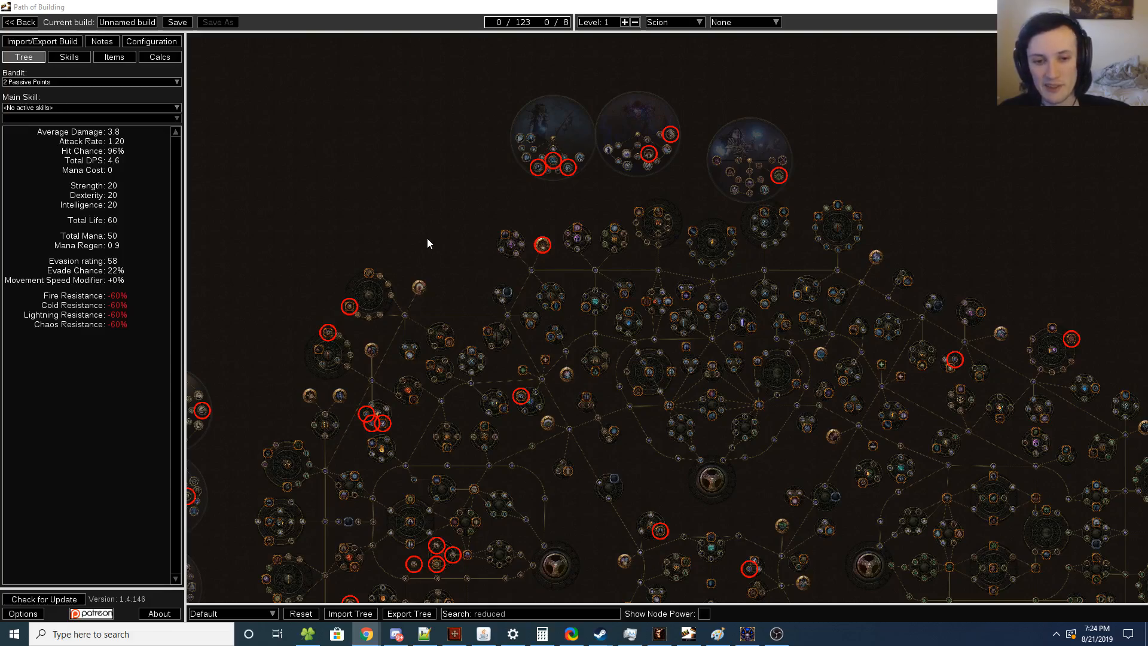
pyautogui.moveTo(467, 248)
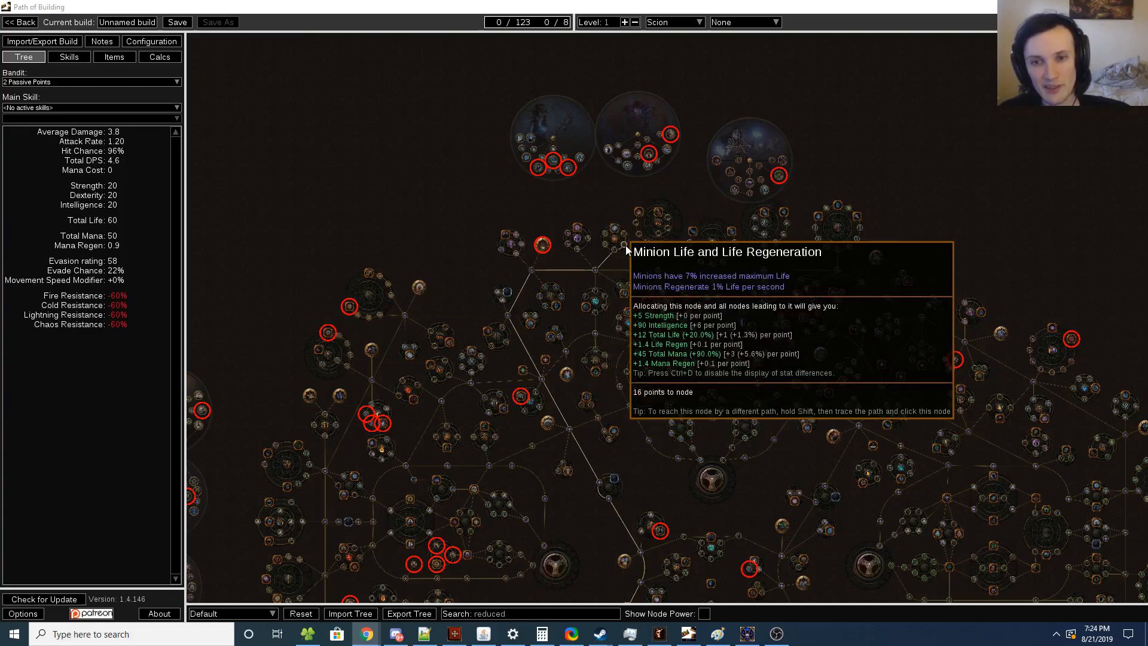
pyautogui.moveTo(555, 248)
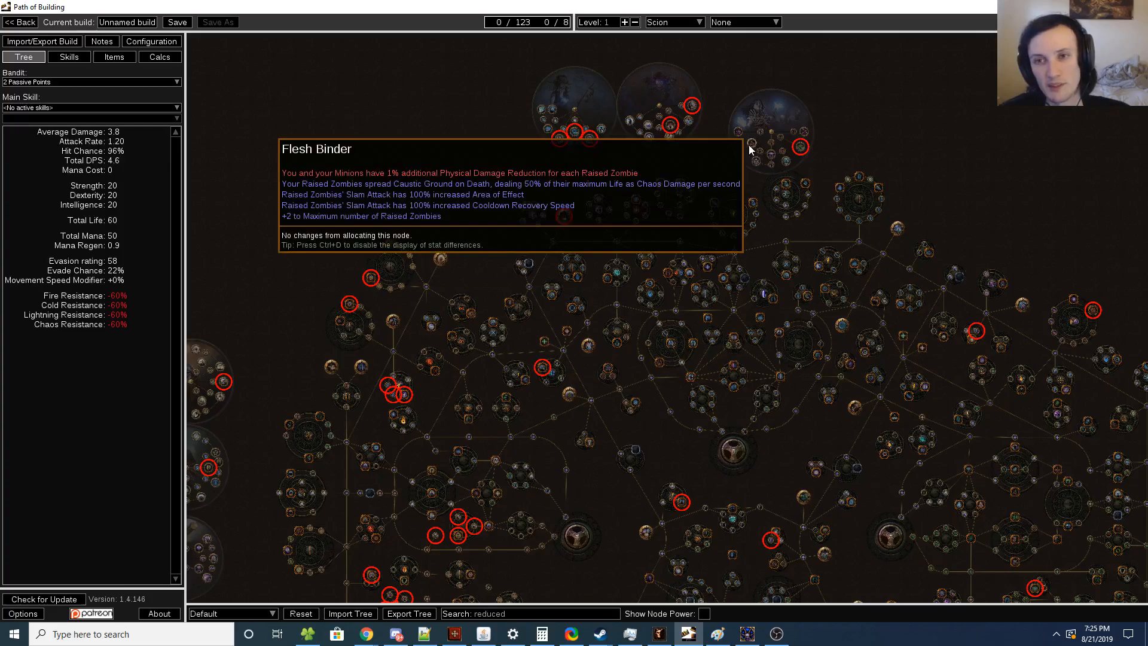
pyautogui.moveTo(773, 154)
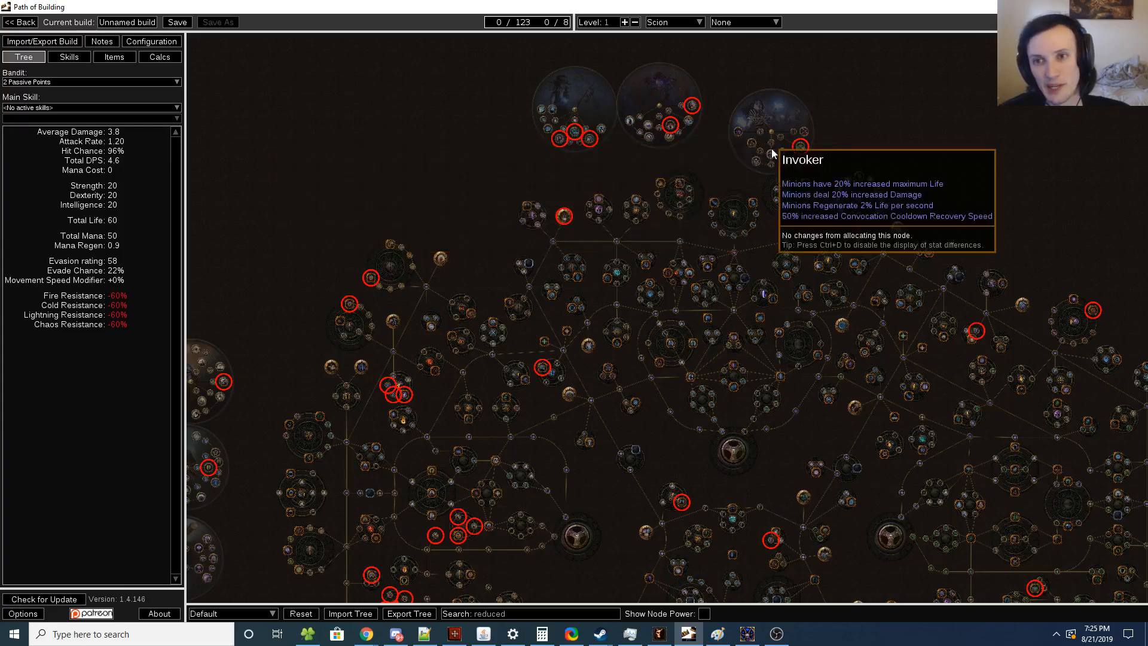
pyautogui.moveTo(800, 144)
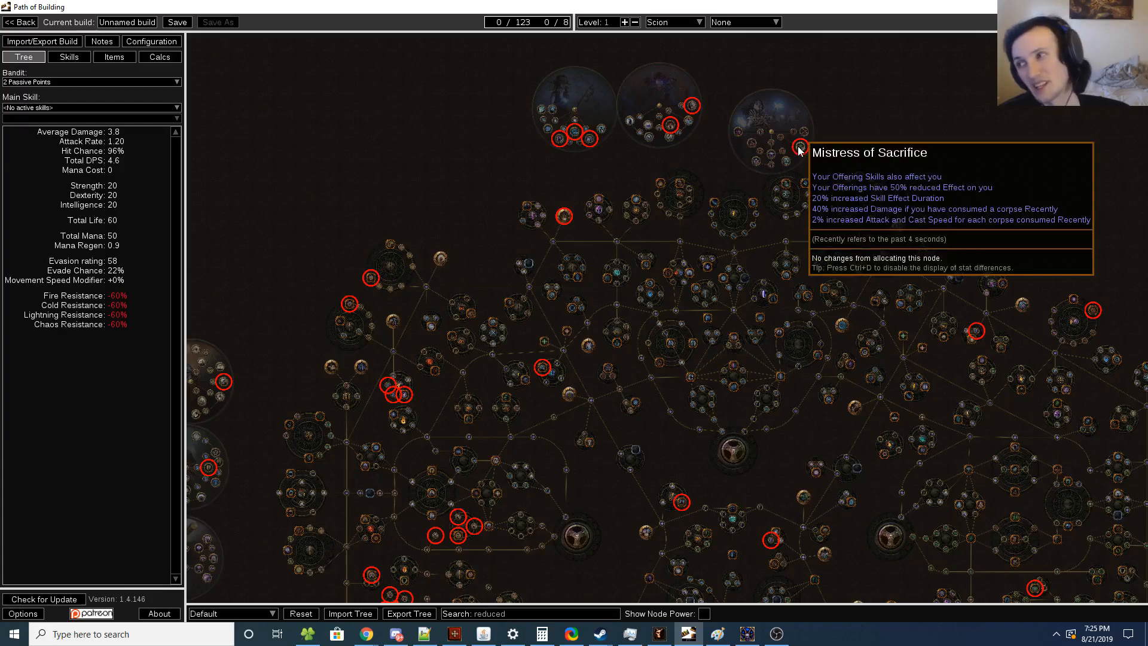
pyautogui.moveTo(750, 149)
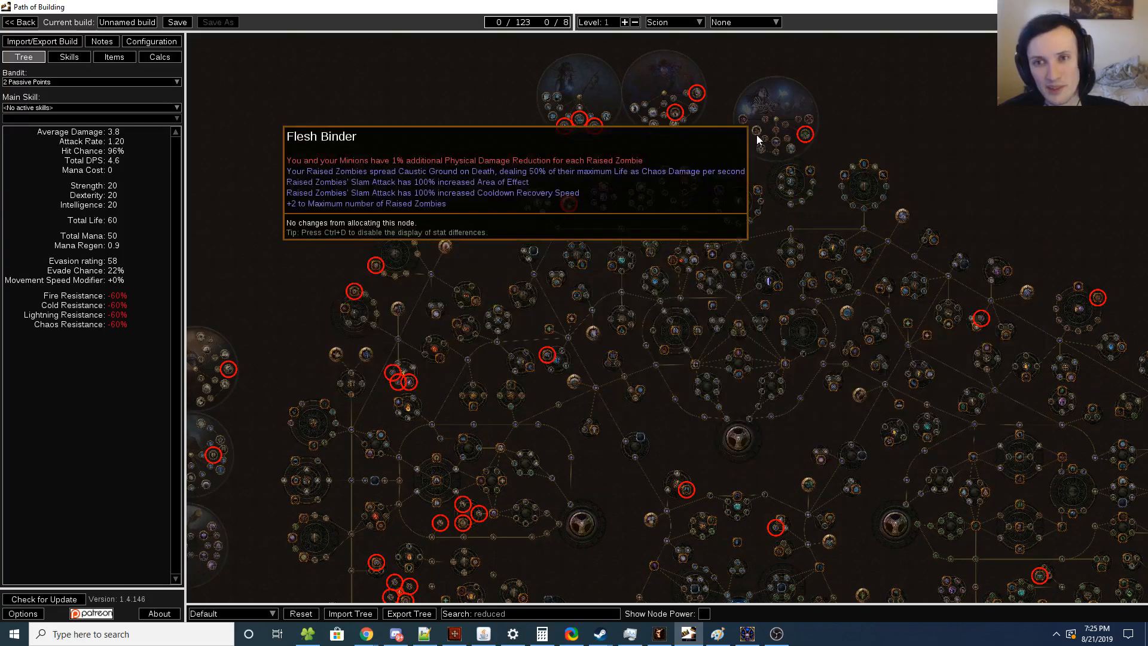
pyautogui.moveTo(773, 147)
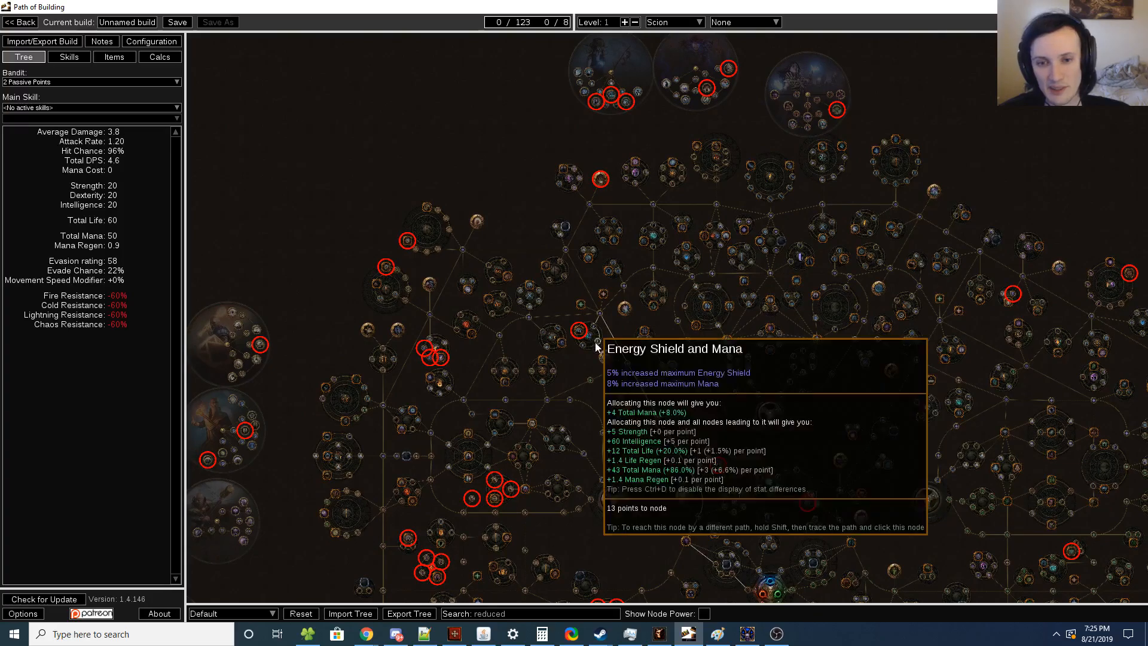
pyautogui.moveTo(581, 332)
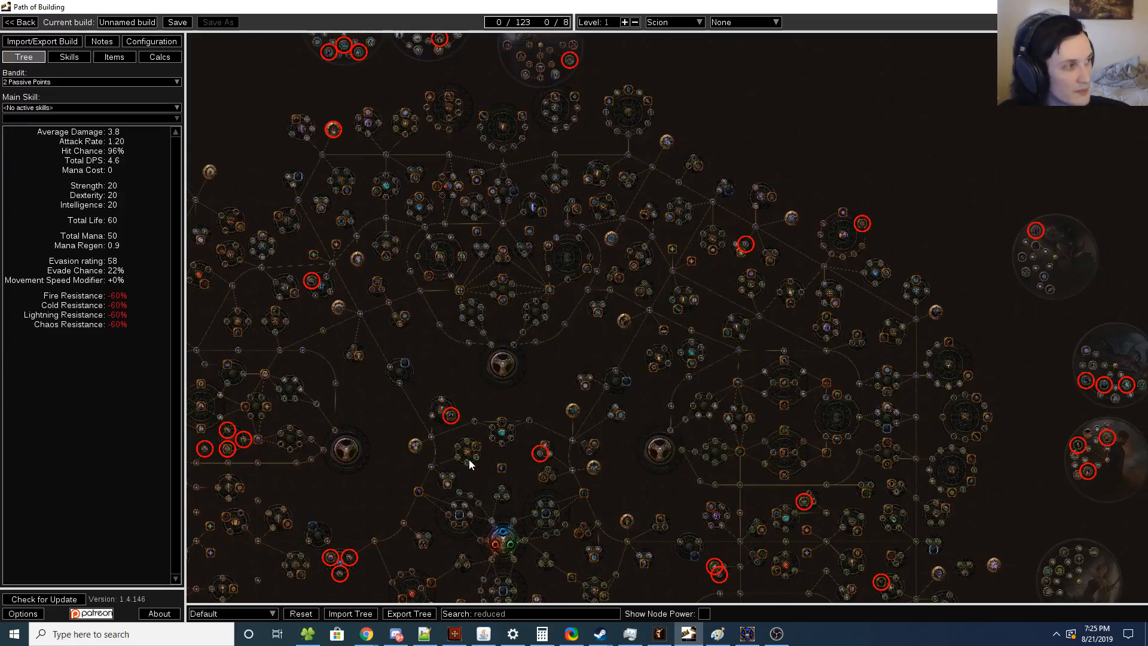
pyautogui.moveTo(450, 416)
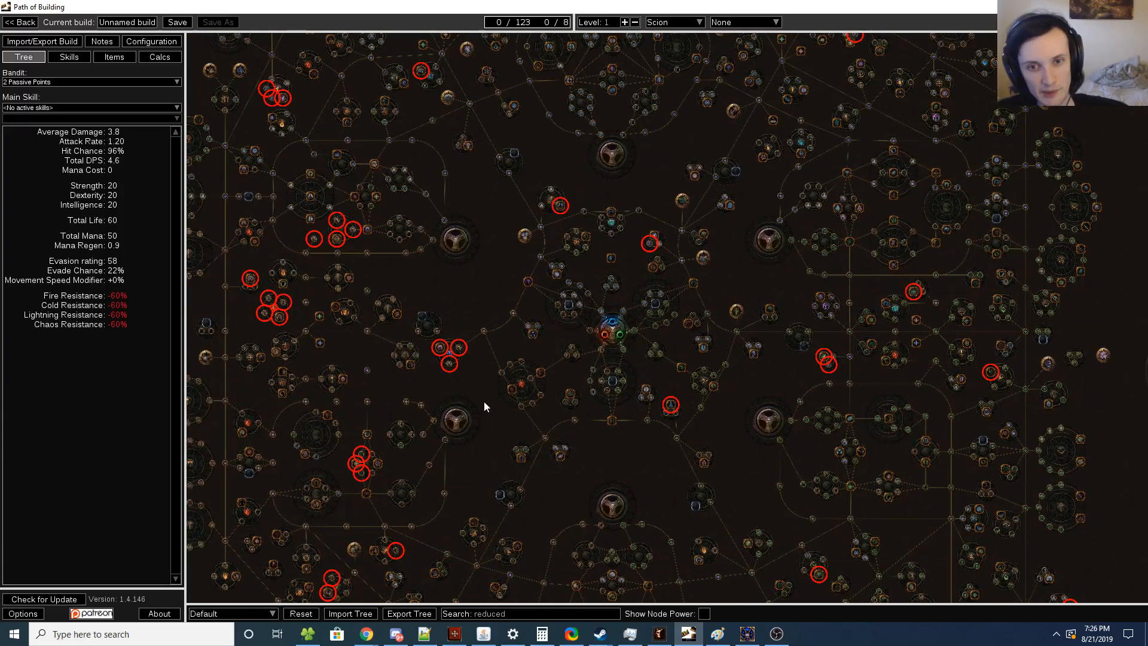
pyautogui.moveTo(511, 389)
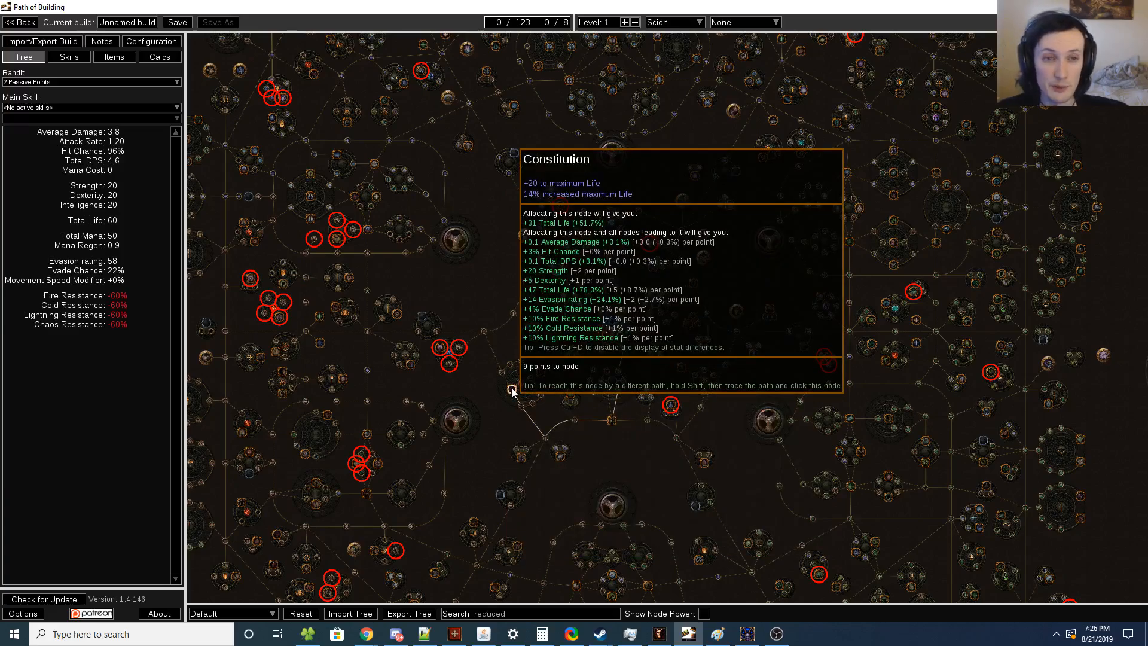
pyautogui.moveTo(537, 379)
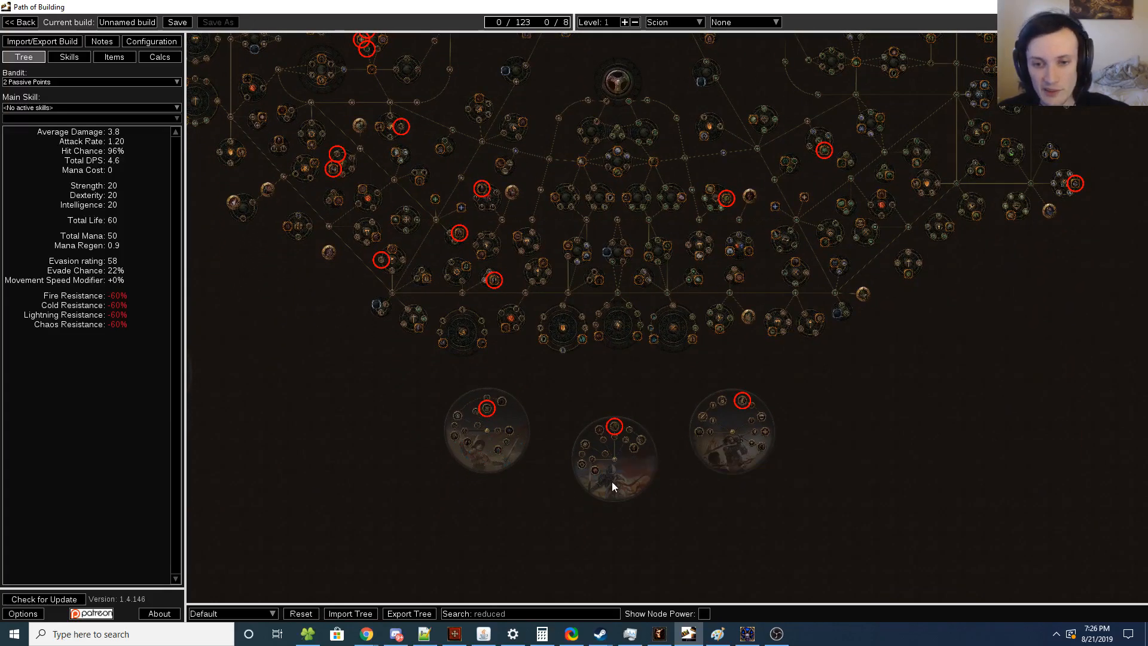
pyautogui.moveTo(595, 469)
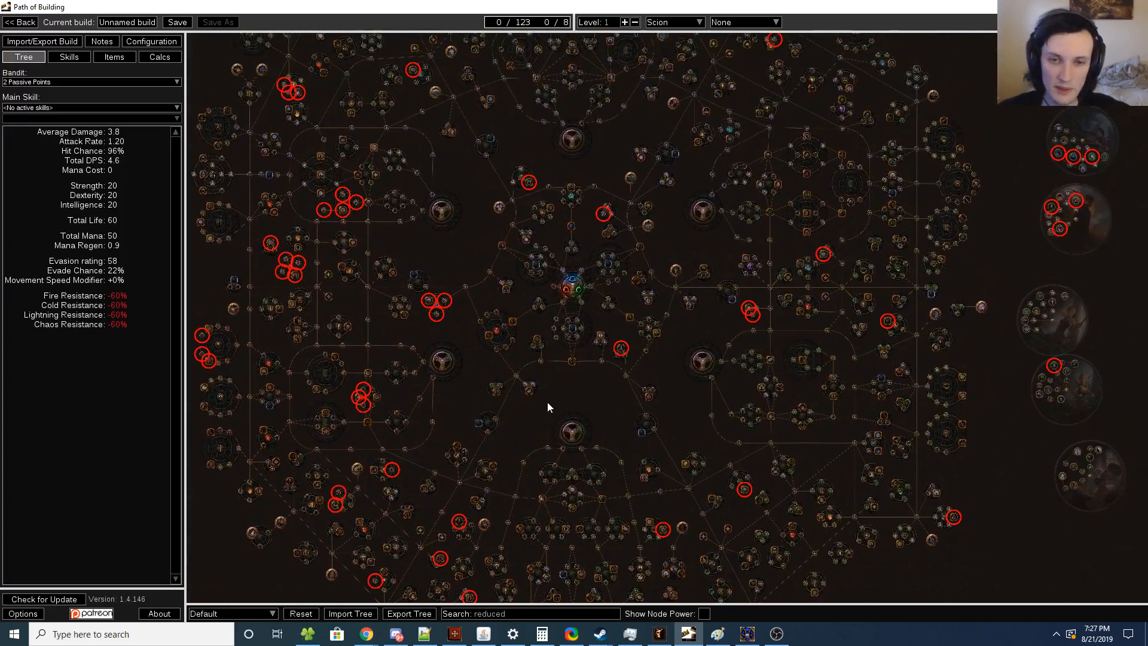
# - Pan the passive tree toward Necromantic Aegis and Hired Killer near the starting area
pyautogui.moveTo(549, 407); pyautogui.dragTo(495, 474)
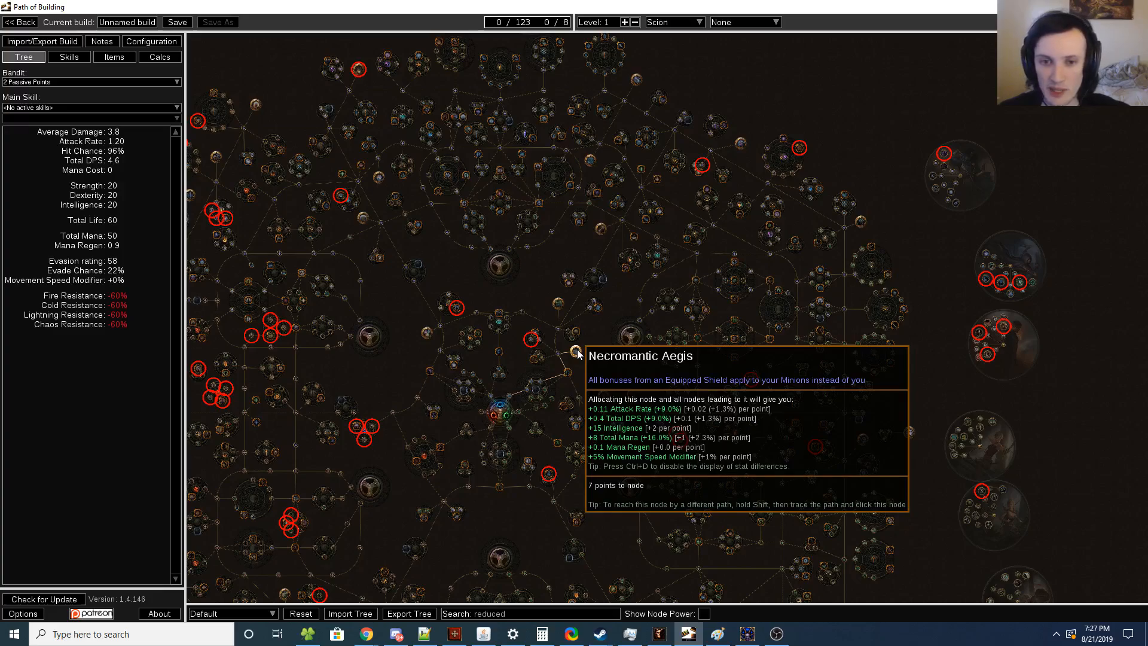
pyautogui.moveTo(519, 309)
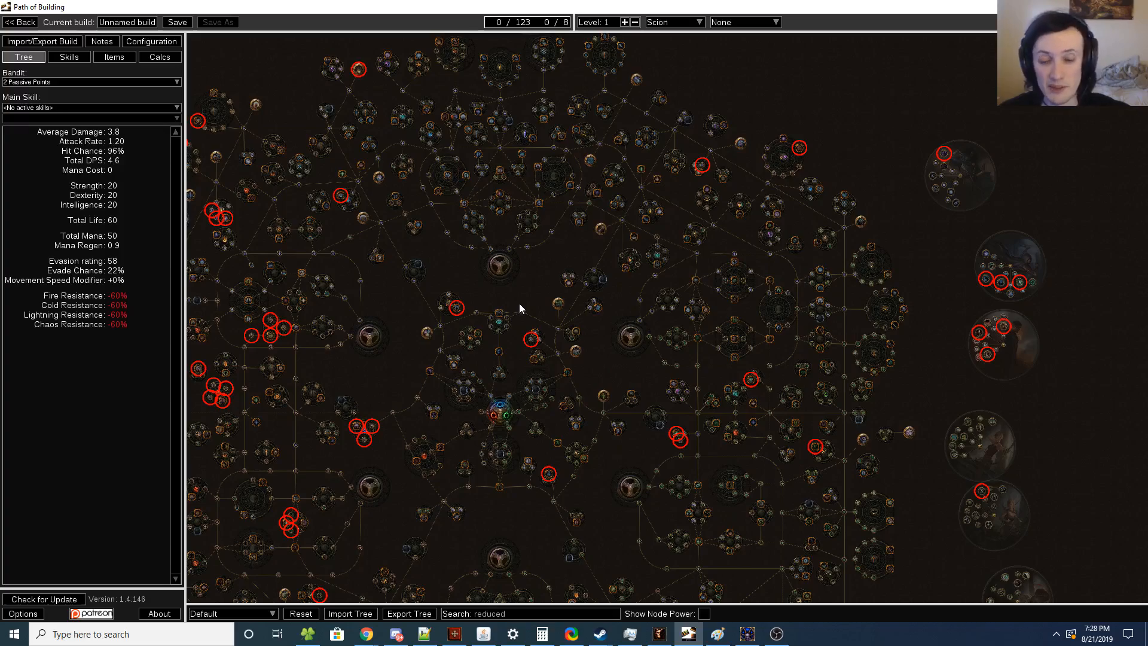
pyautogui.moveTo(573, 354)
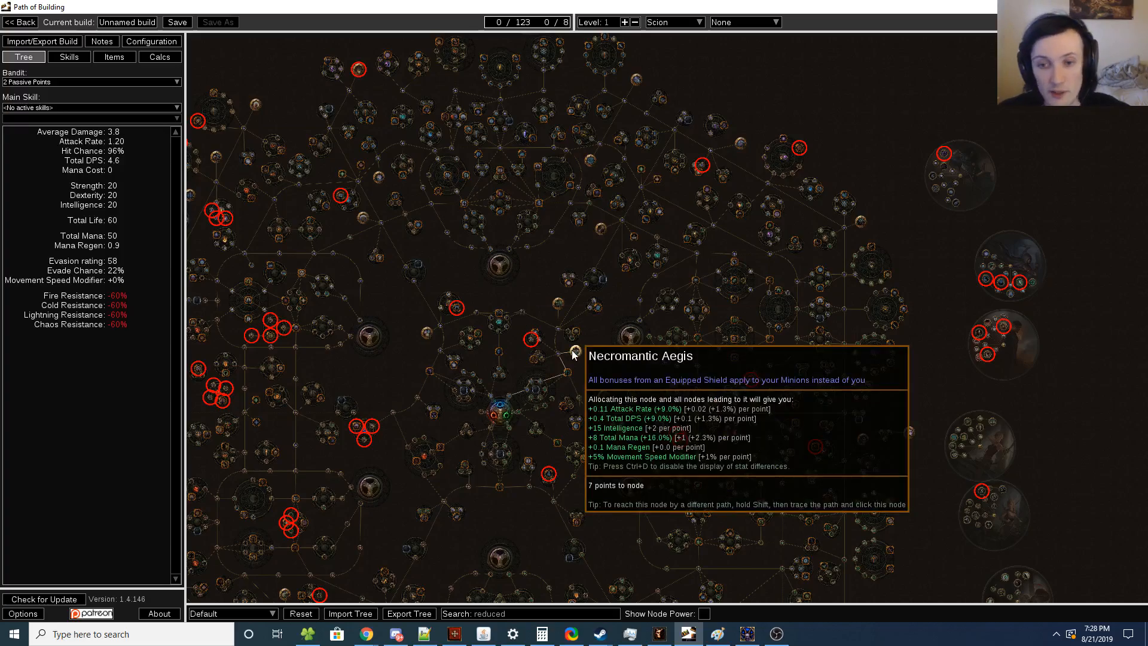
pyautogui.moveTo(476, 281)
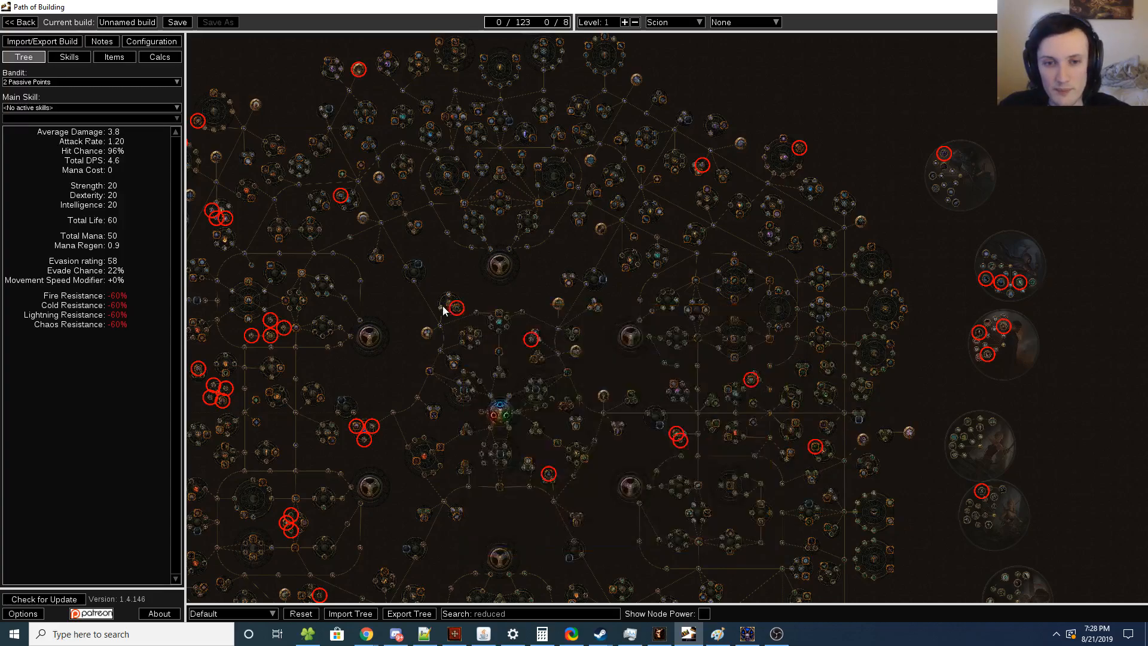
pyautogui.moveTo(443, 343)
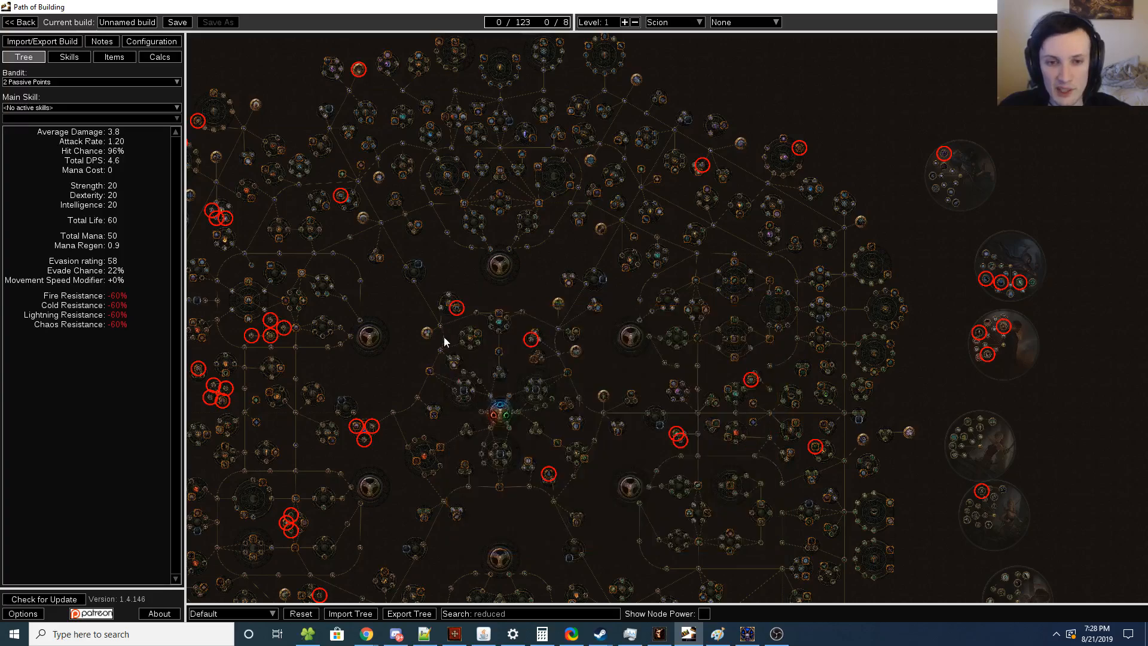
pyautogui.moveTo(445, 355)
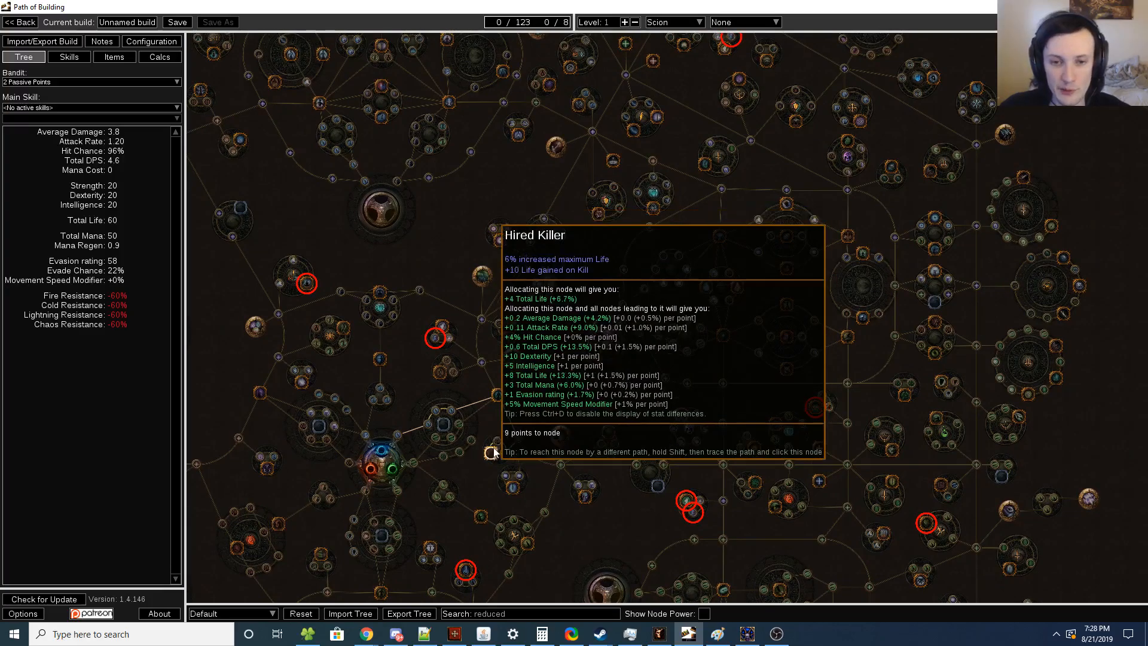
# - Zoom the passive tree around the Scion start to view nearby 'reduced' matches
pyautogui.scroll(-3)
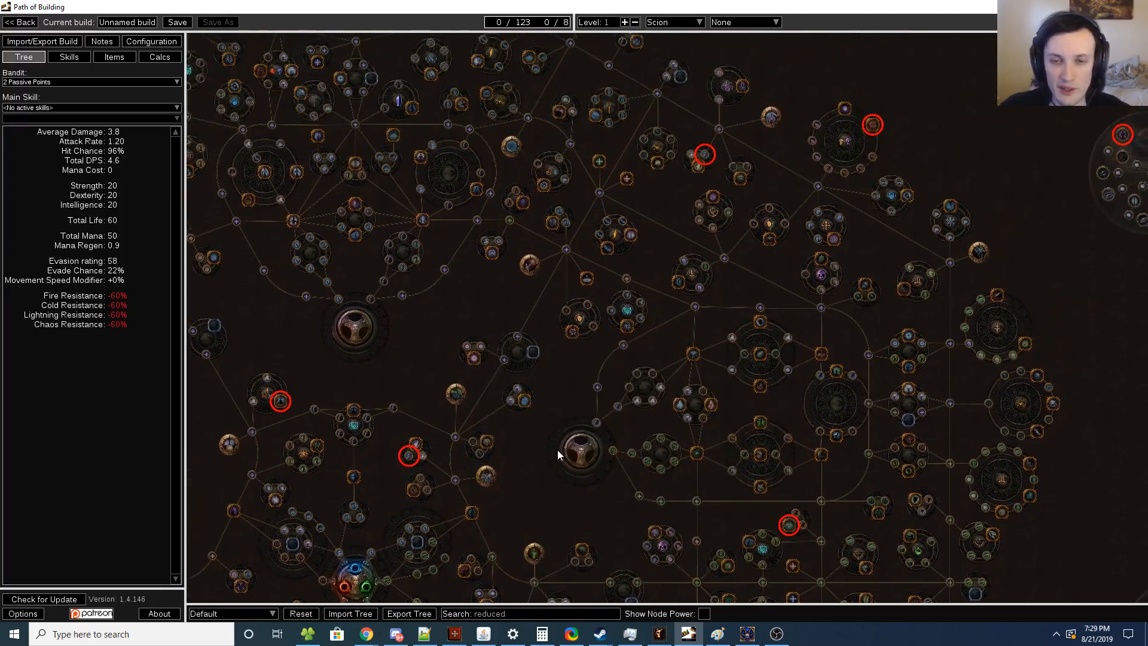
pyautogui.moveTo(589, 323)
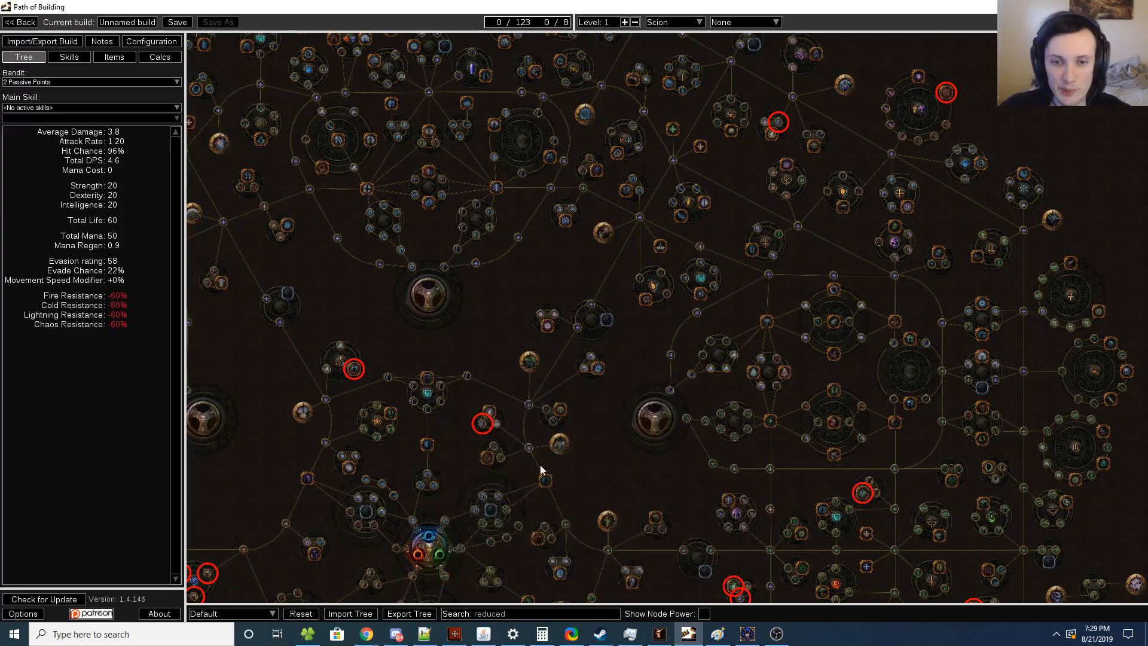
pyautogui.moveTo(561, 443)
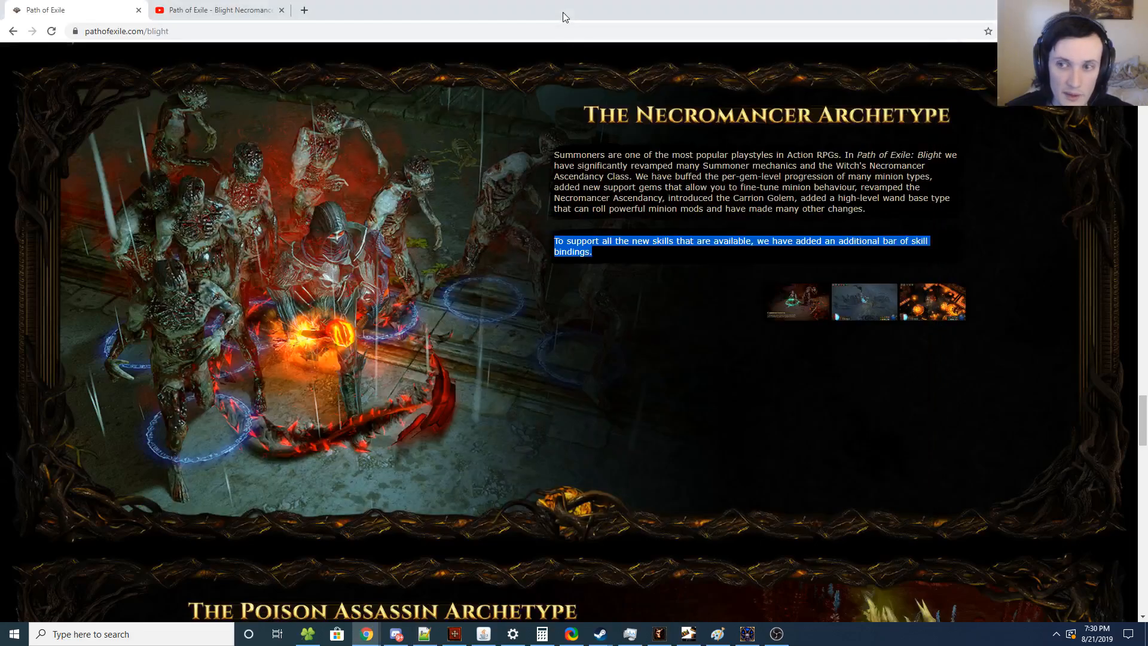
# - Scroll the Blight page past Poison Assassin and Mine Saboteur Archetypes to Powerful New Items
pyautogui.scroll(-3)
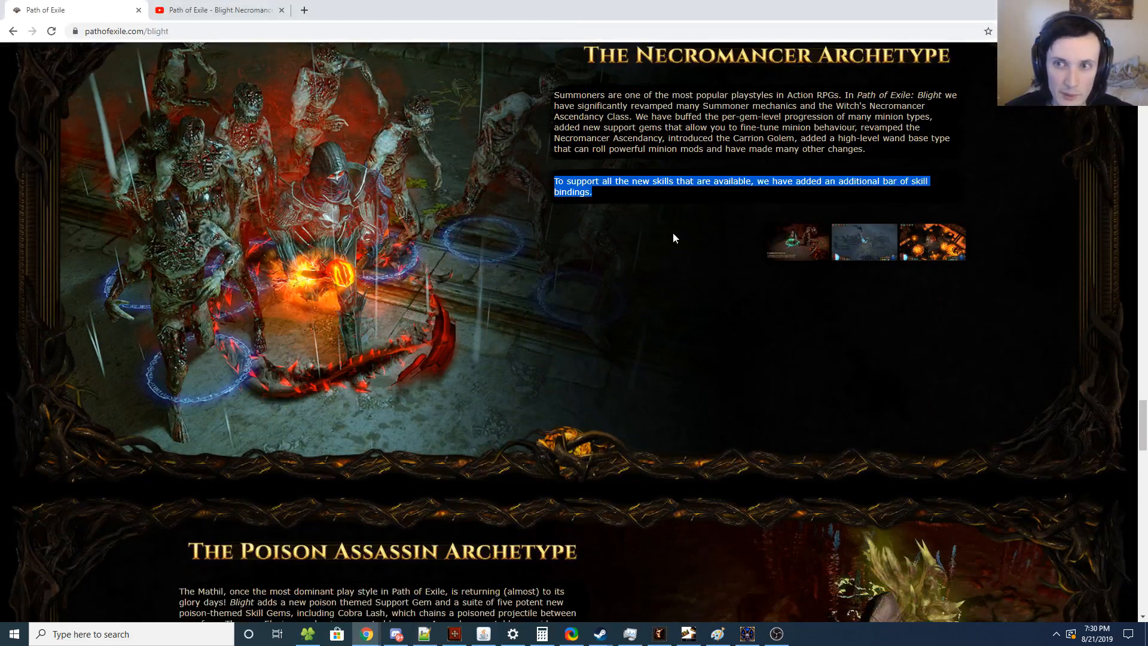
pyautogui.scroll(3)
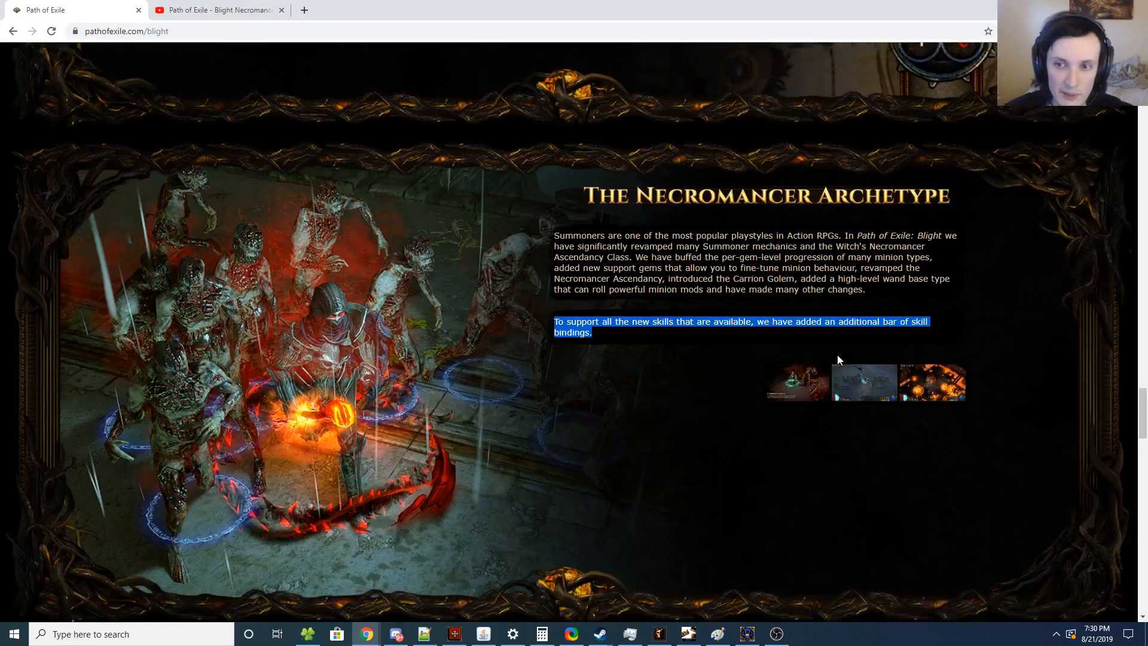
pyautogui.scroll(-3)
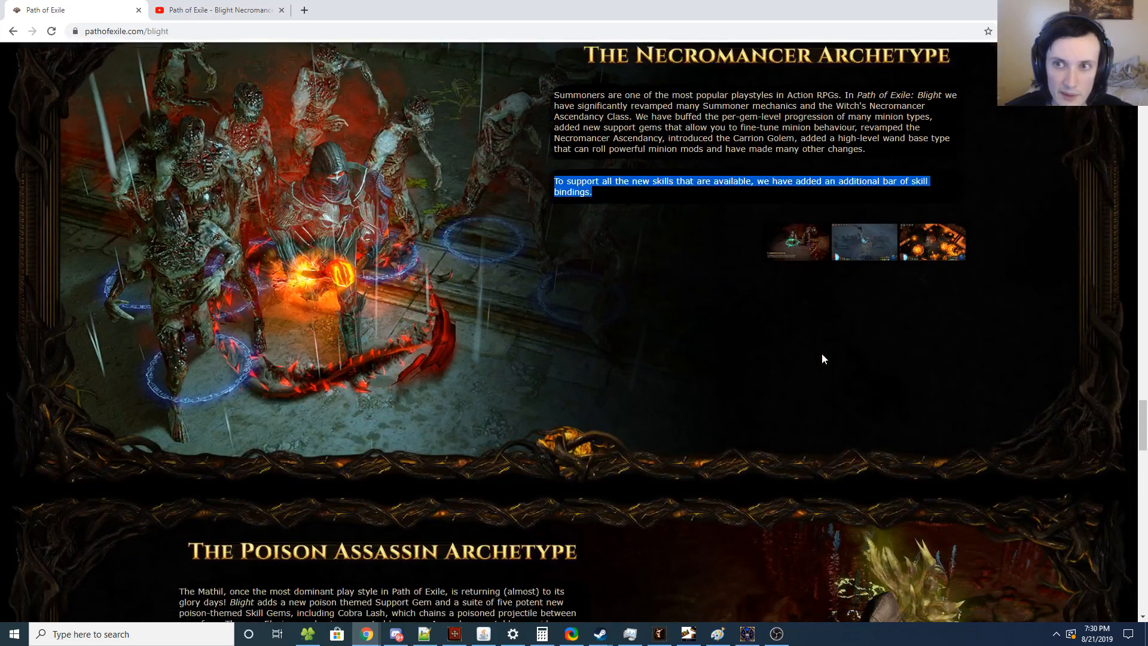
pyautogui.scroll(-3)
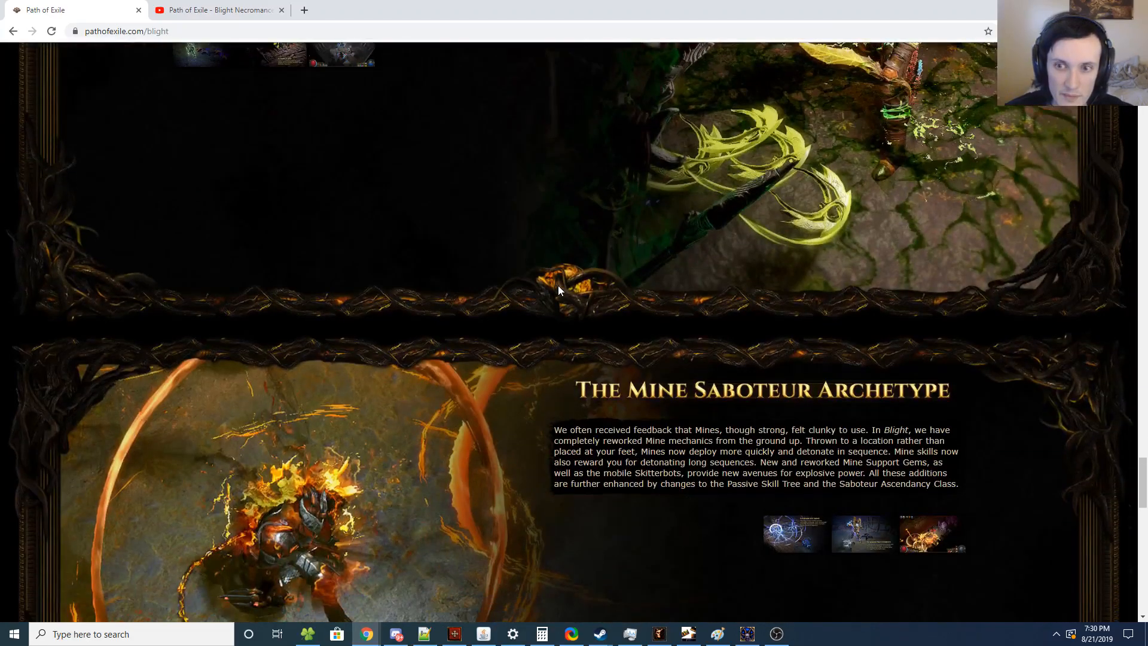
pyautogui.scroll(-3)
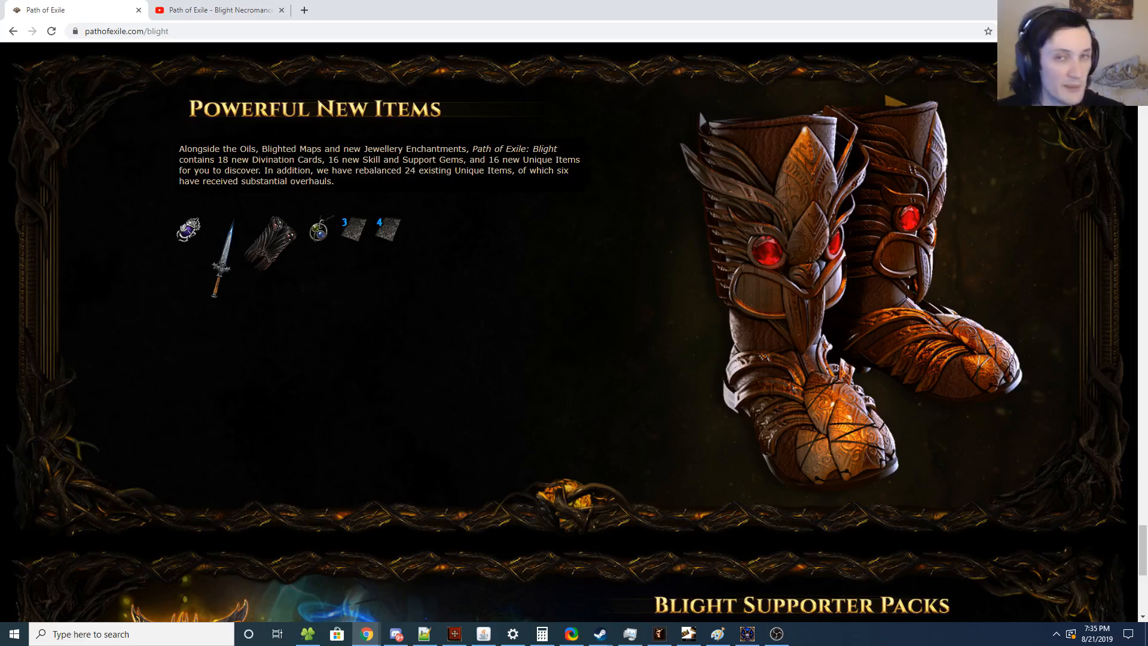
pyautogui.moveTo(270, 241)
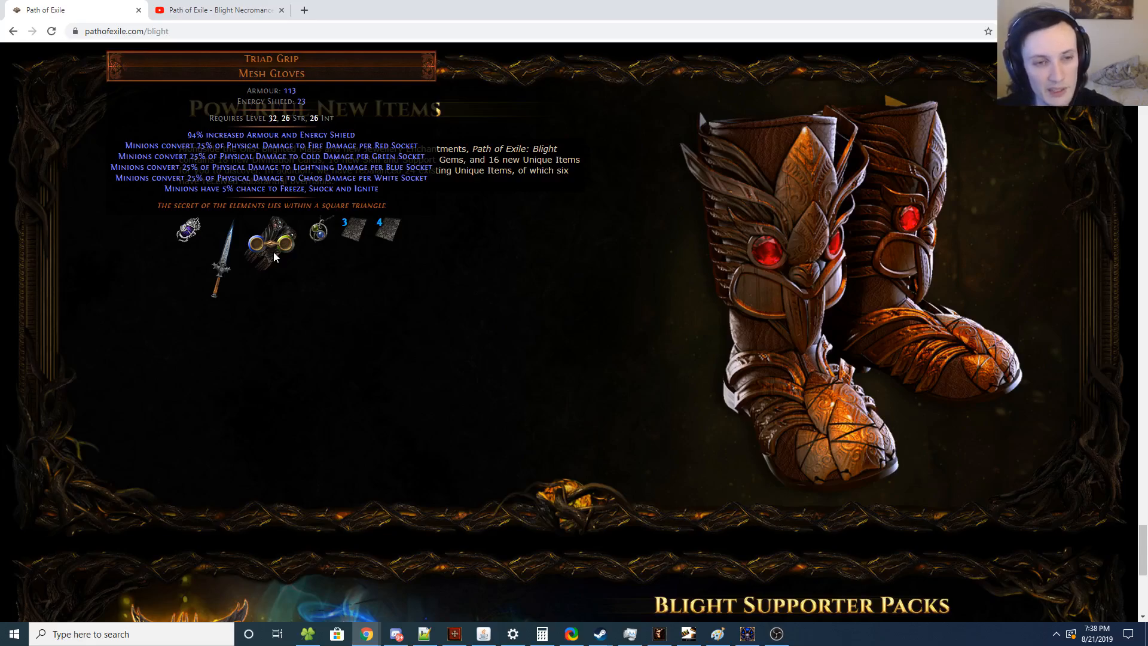
pyautogui.moveTo(250, 262)
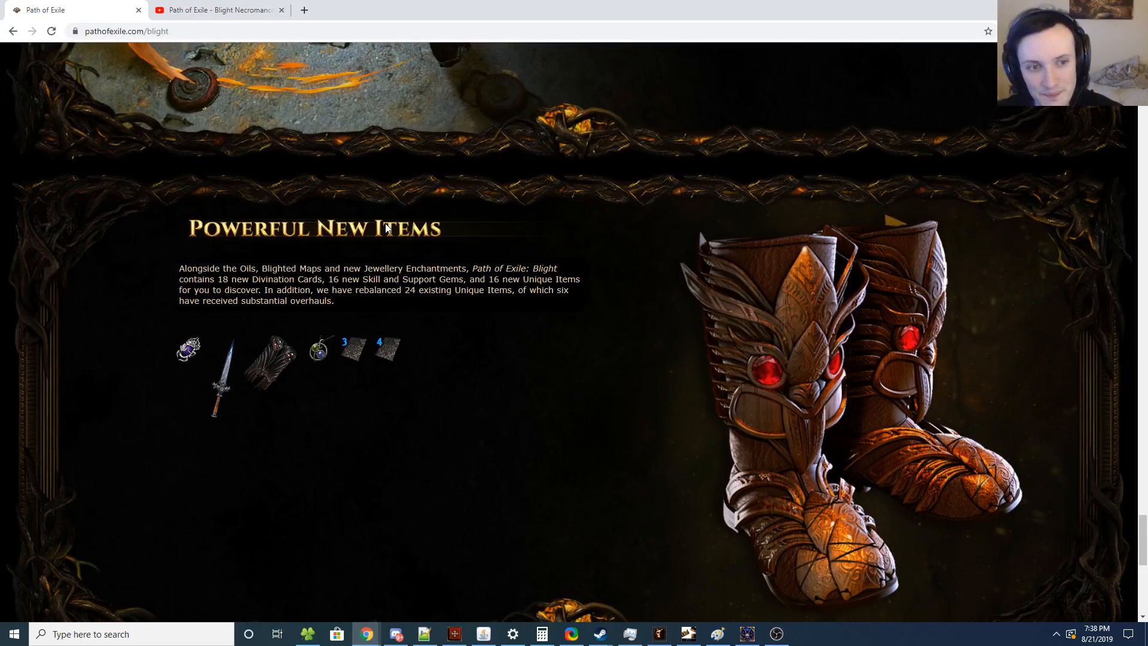
# - Scroll the Blight page between The Mine Saboteur Archetype and Anointable Unique Items
pyautogui.scroll(3)
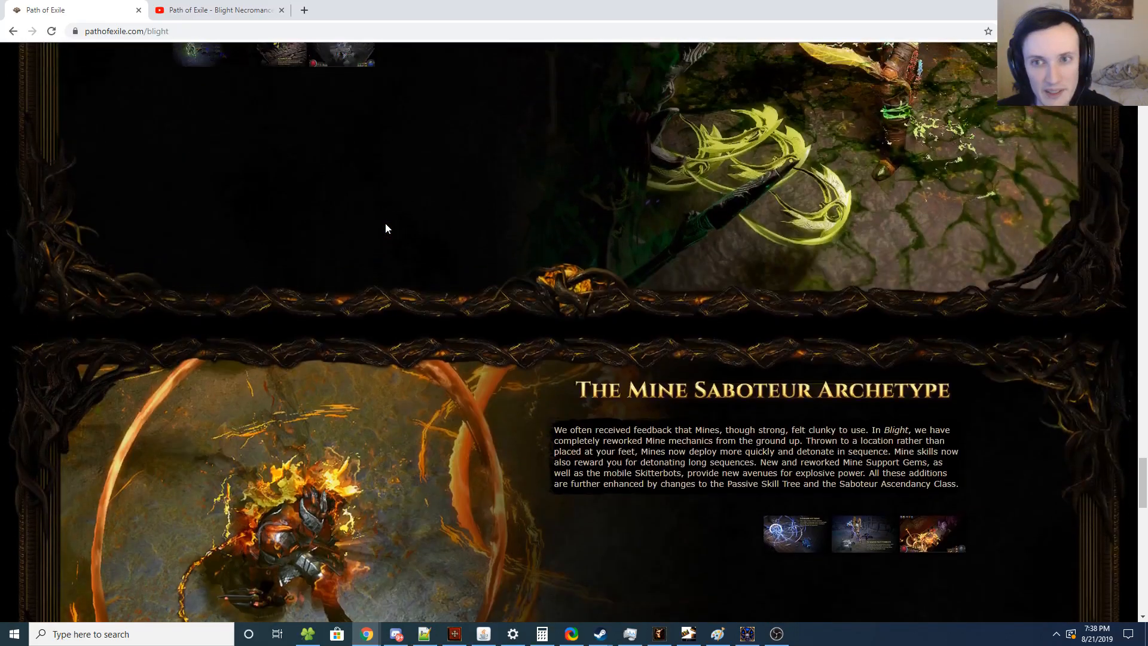
pyautogui.scroll(3)
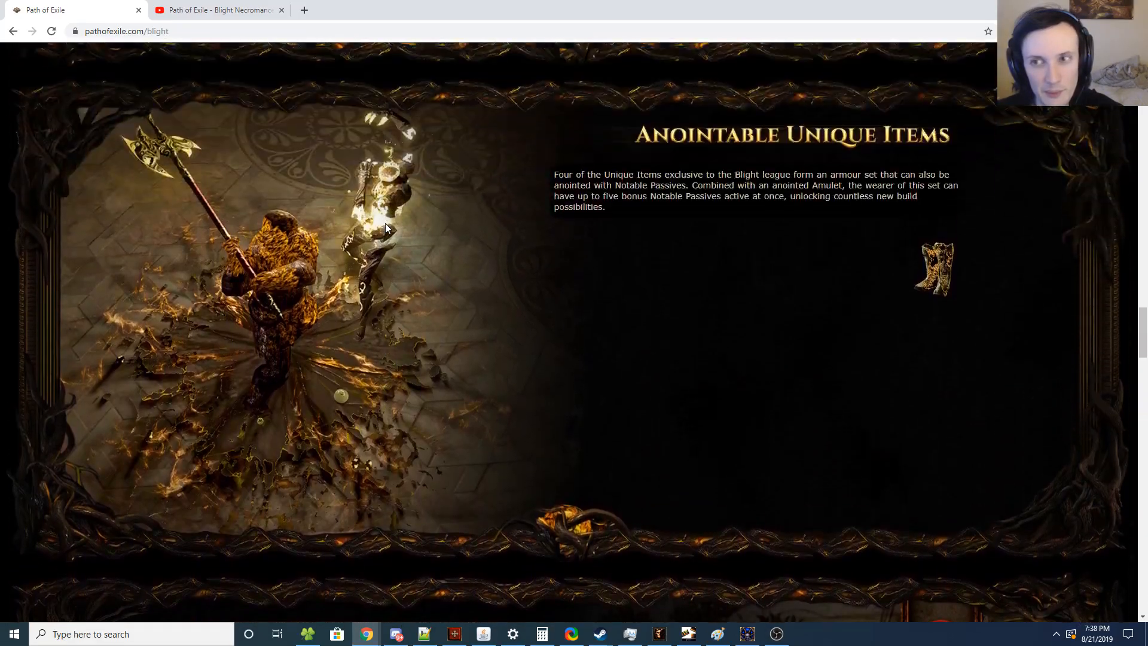
pyautogui.scroll(-3)
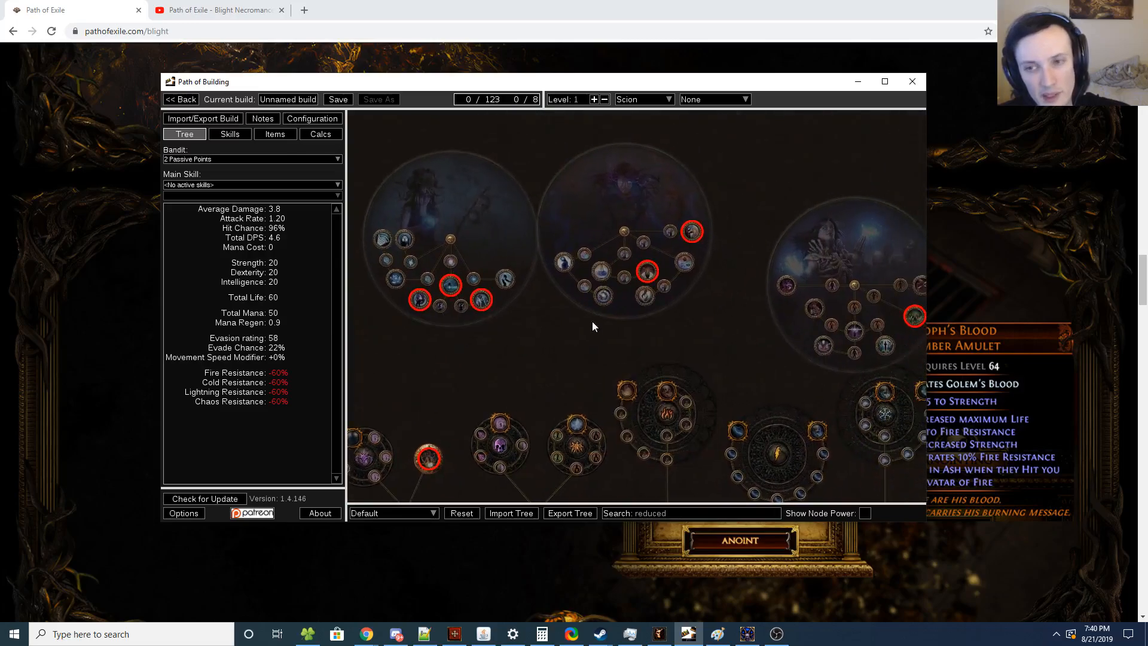
# - Pan the passive tree across left clusters and ascendancy circles to inspect circled 'reduced' matches
pyautogui.moveTo(594, 326); pyautogui.dragTo(483, 322)
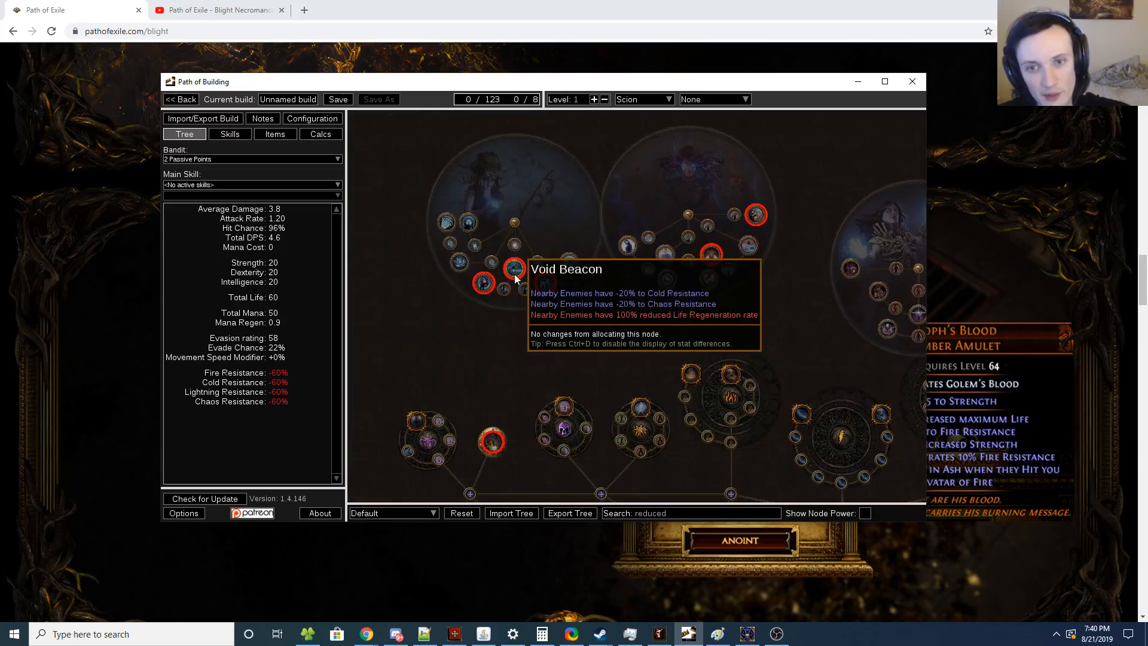
pyautogui.moveTo(512, 278); pyautogui.dragTo(732, 197)
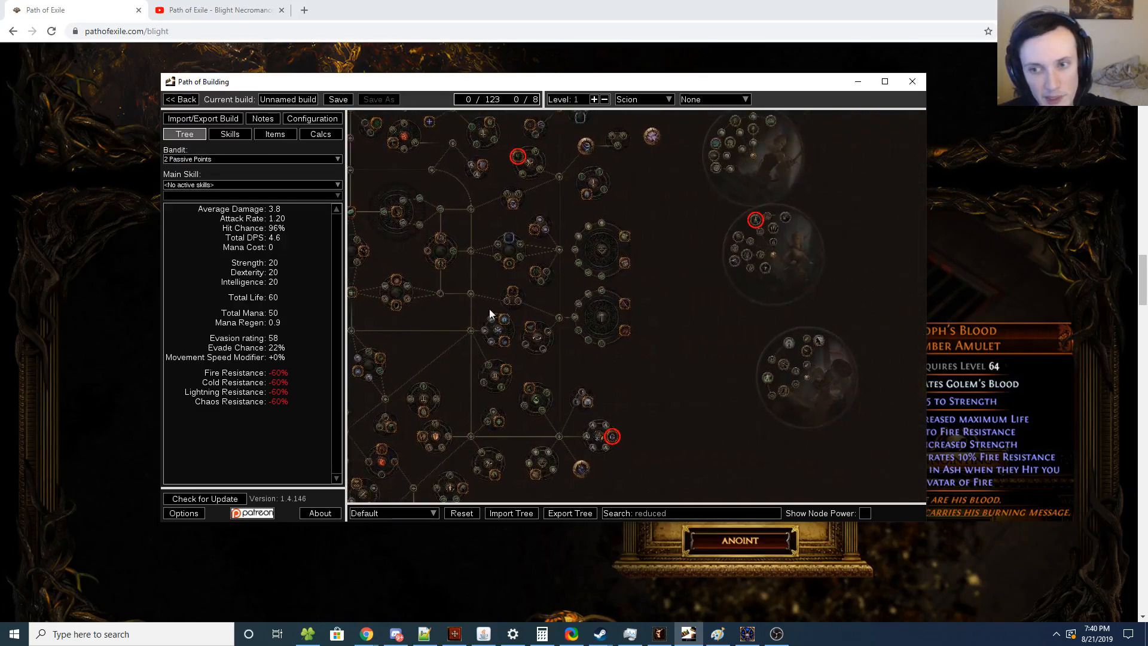
pyautogui.moveTo(757, 308)
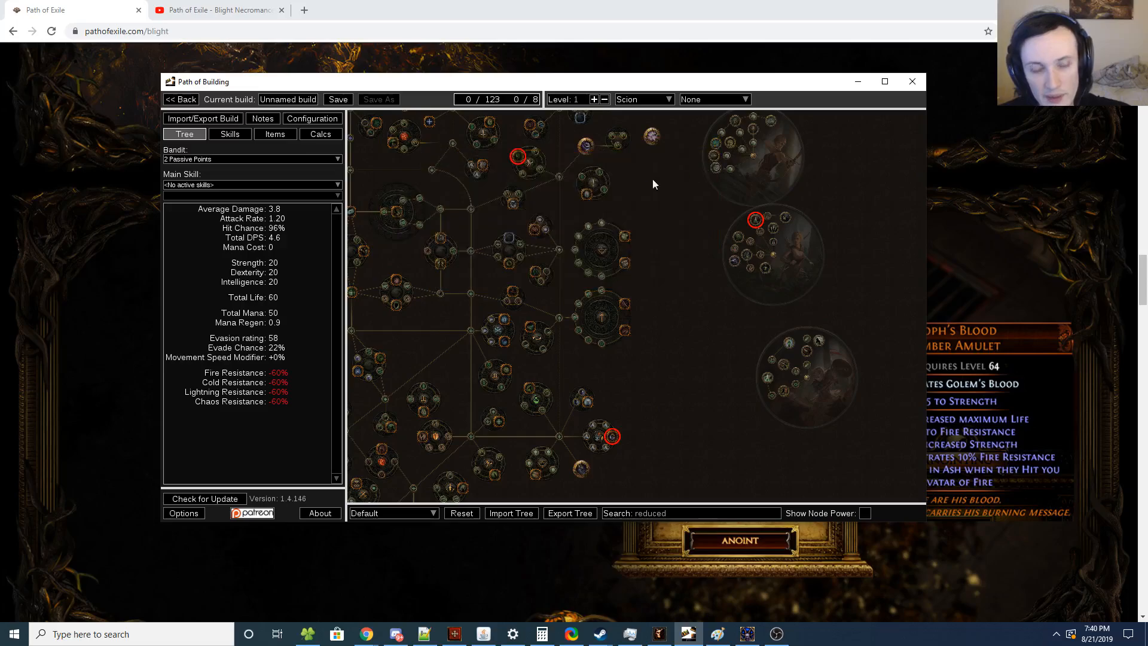
pyautogui.moveTo(653, 184); pyautogui.dragTo(440, 338)
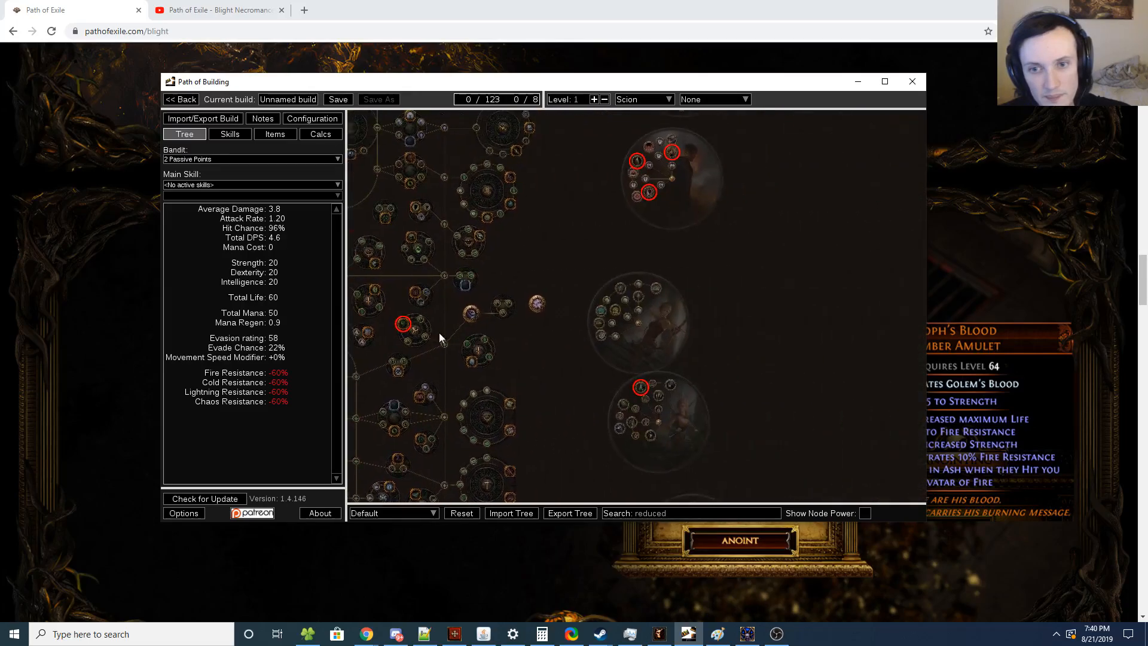
pyautogui.moveTo(613, 315)
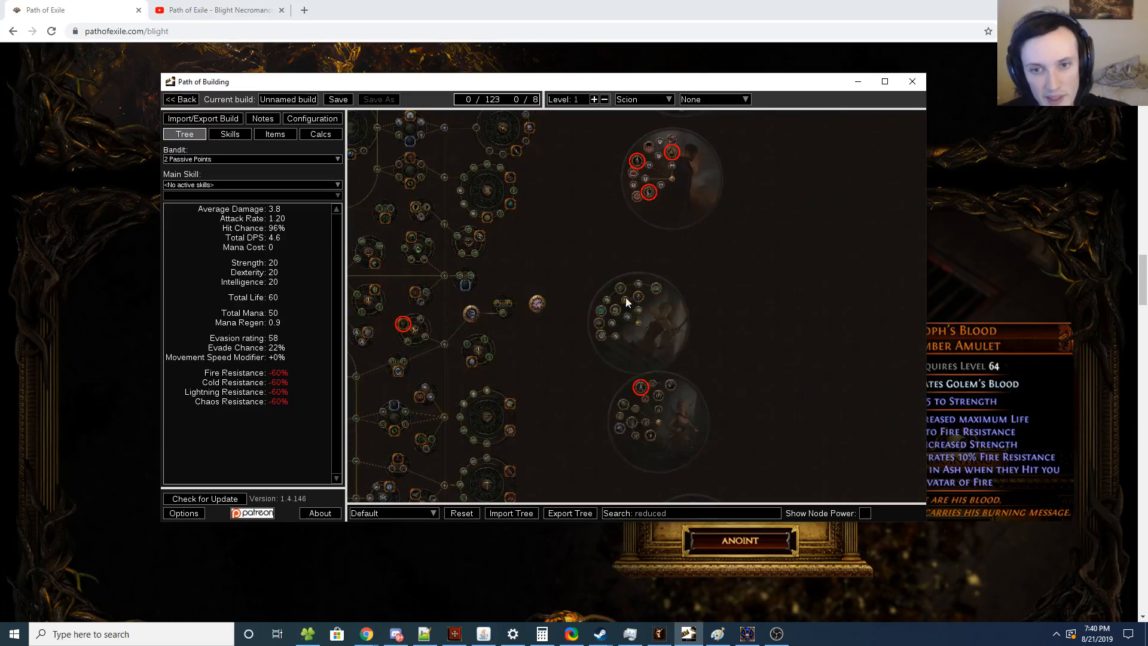
pyautogui.moveTo(620, 316)
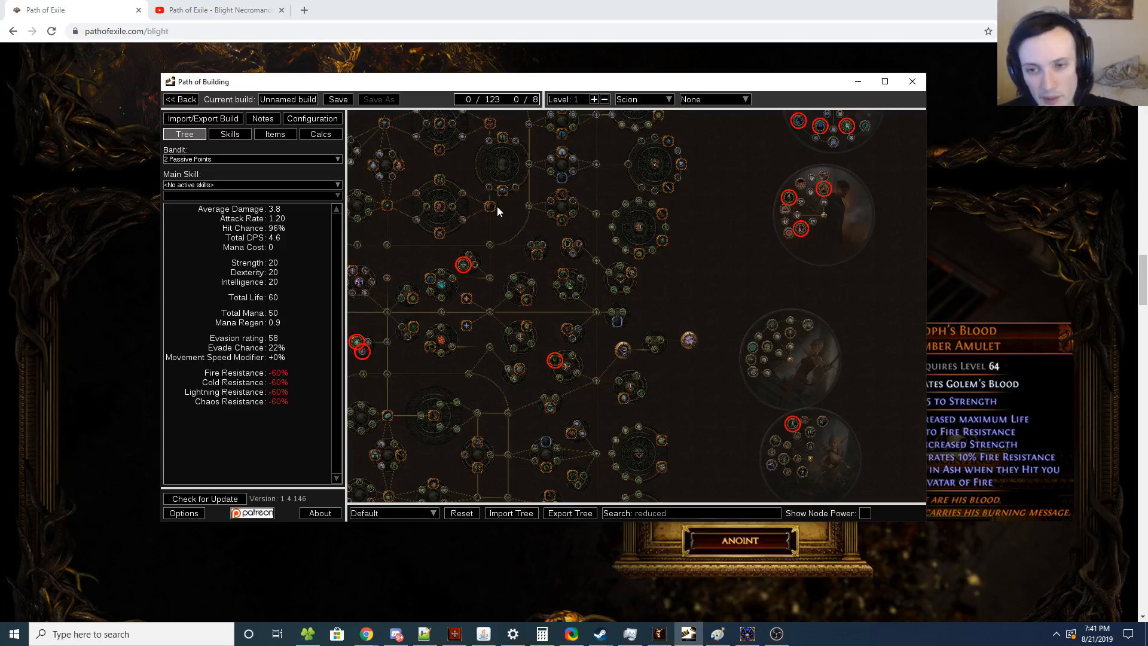
pyautogui.moveTo(743, 348)
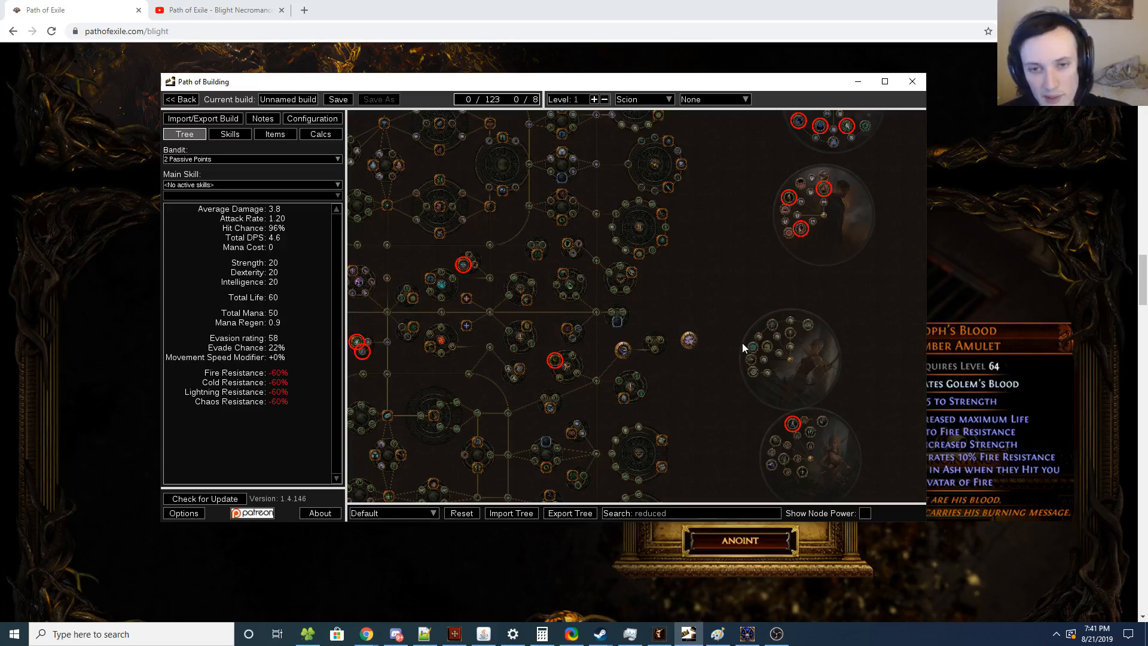